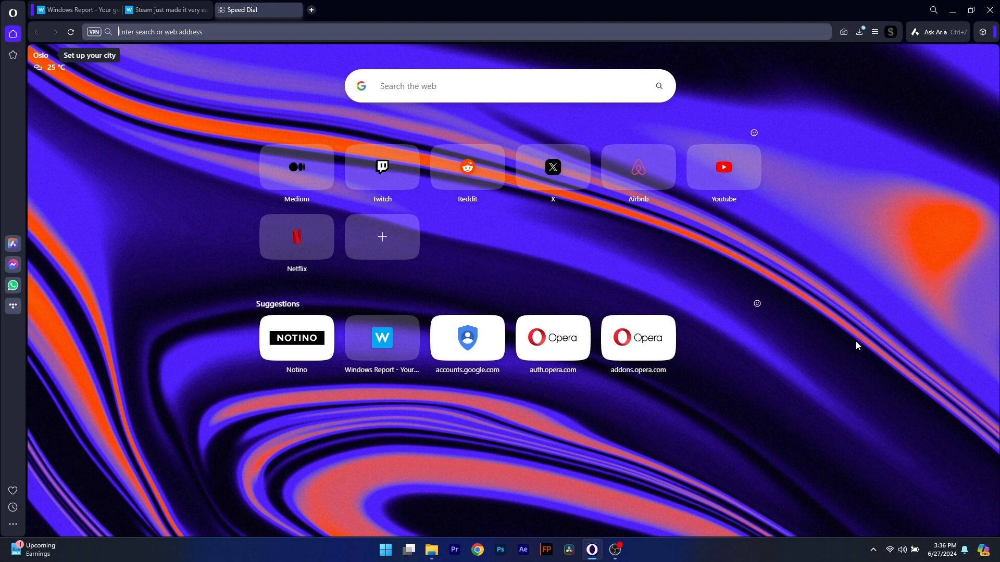
{"action": "mouse_move", "coordinate": [933, 243]}
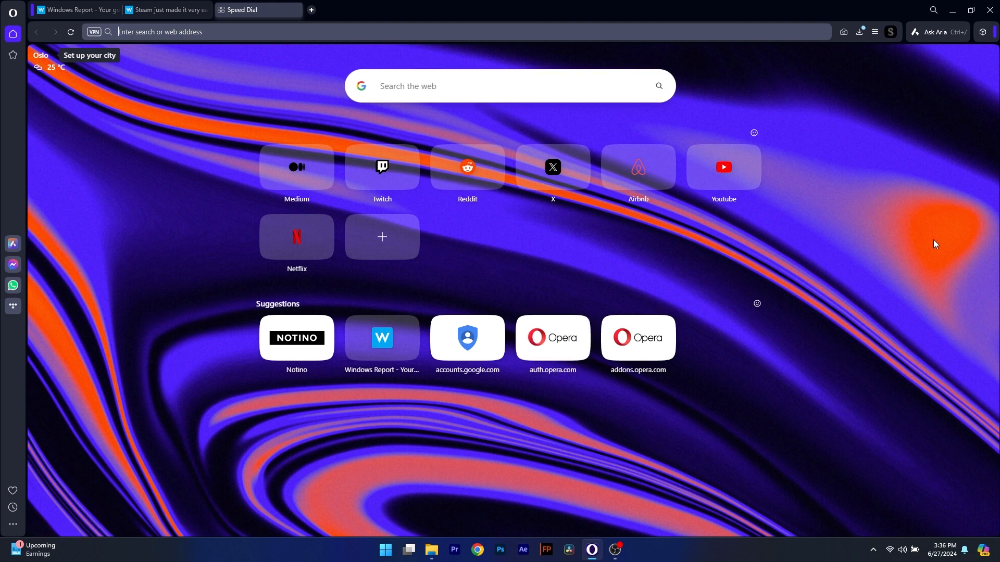
{"action": "mouse_move", "coordinate": [215, 149]}
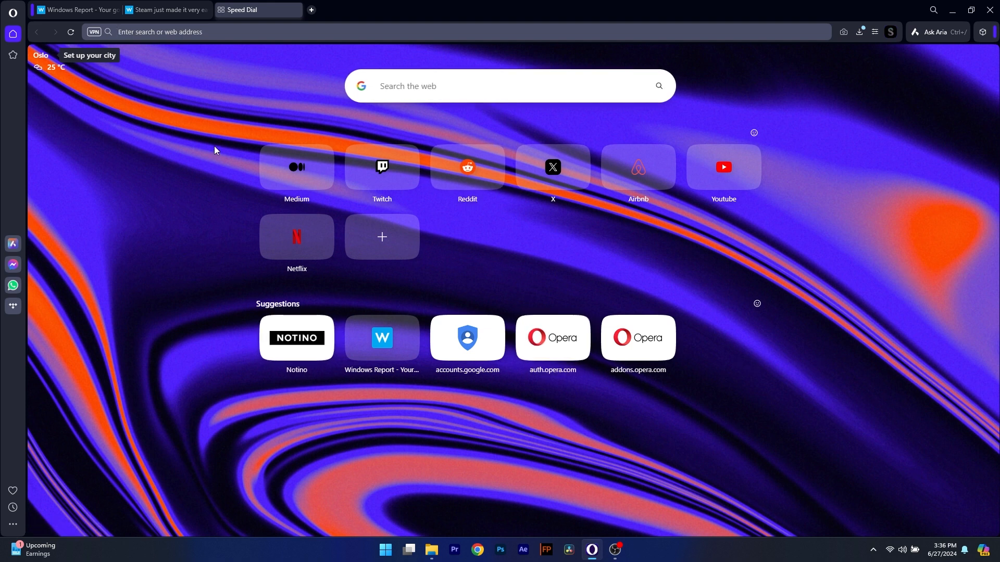
{"action": "mouse_move", "coordinate": [932, 280]}
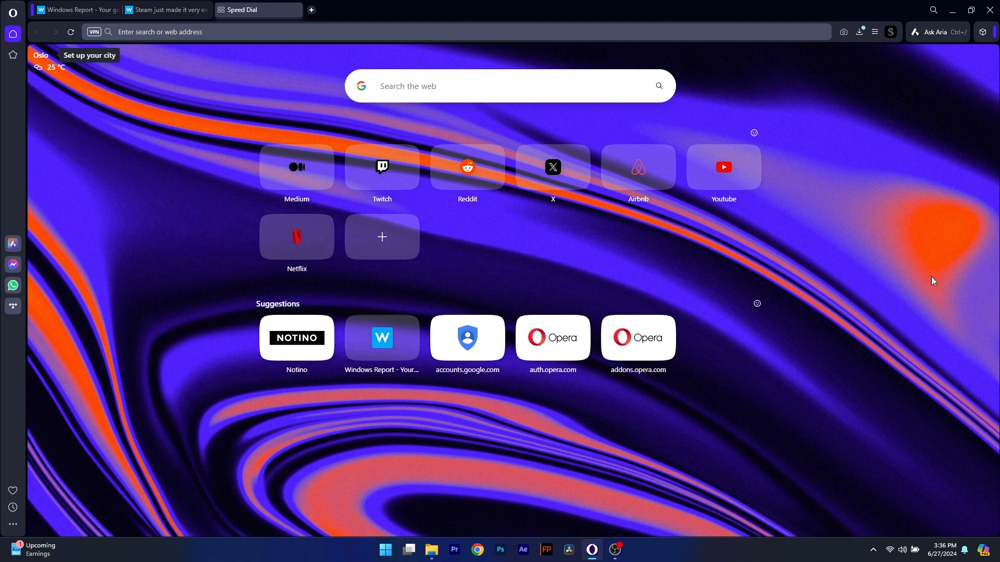
{"action": "mouse_move", "coordinate": [930, 273]}
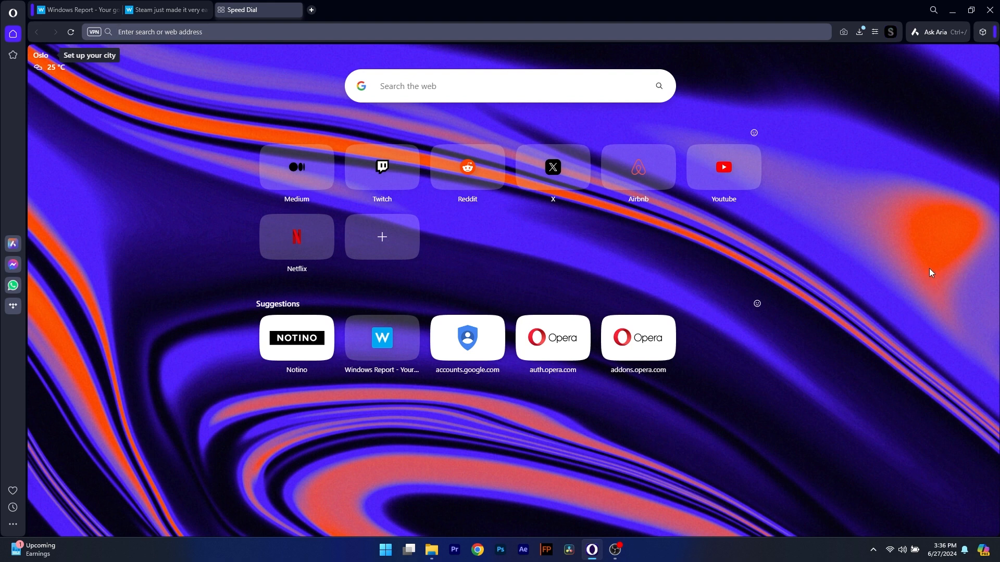
{"action": "mouse_move", "coordinate": [964, 241]}
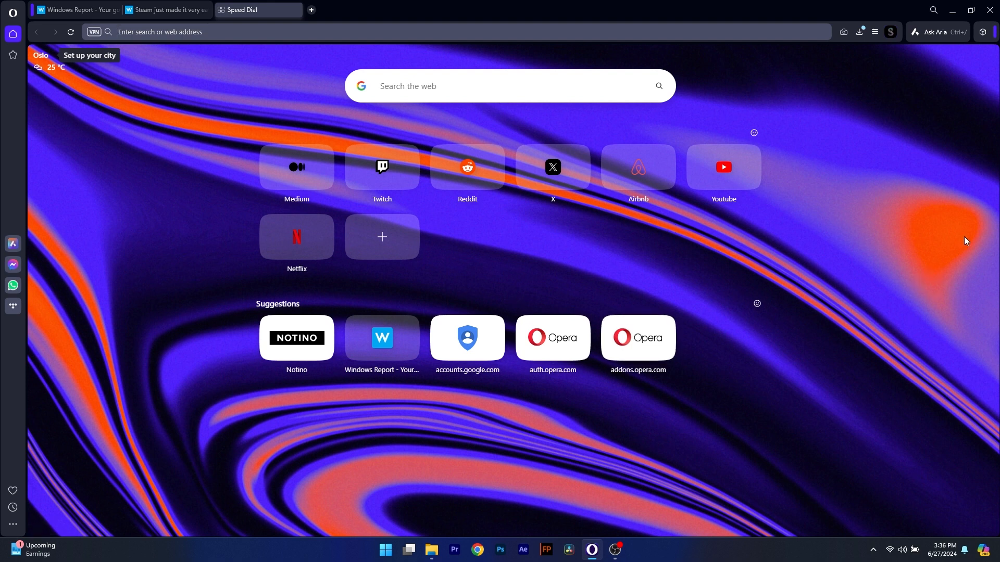
{"action": "mouse_move", "coordinate": [950, 310]}
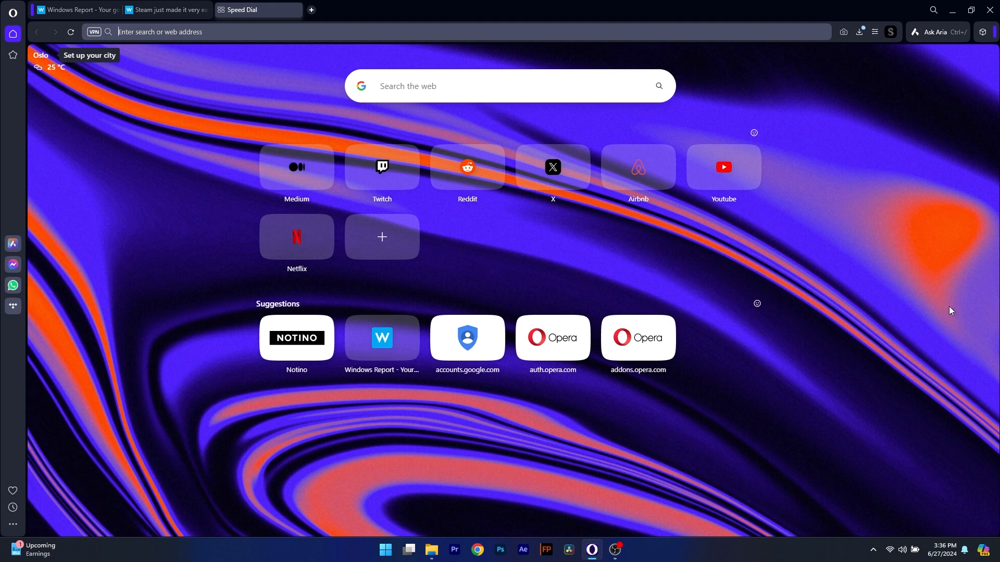
{"action": "mouse_move", "coordinate": [152, 104]}
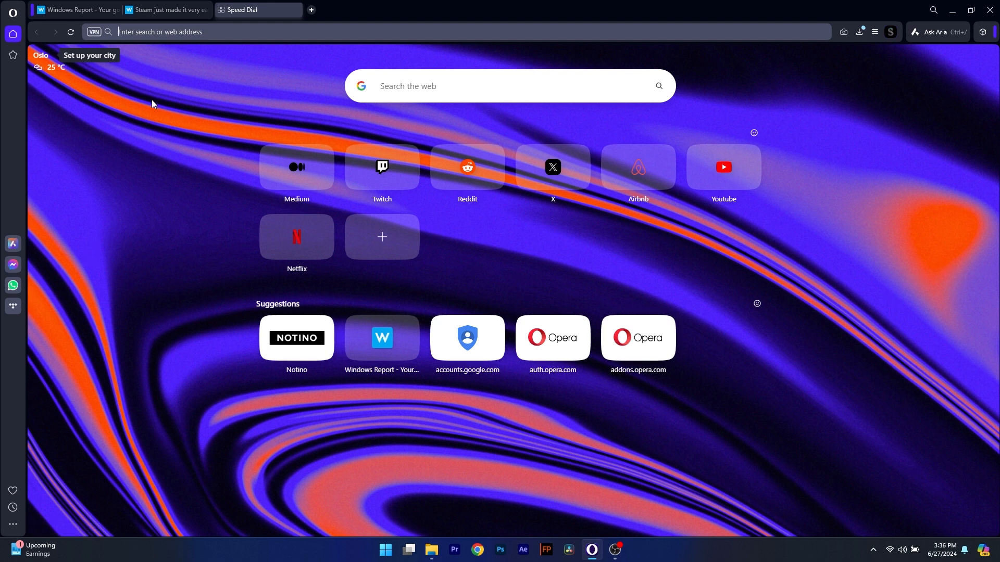
{"action": "mouse_move", "coordinate": [157, 119]}
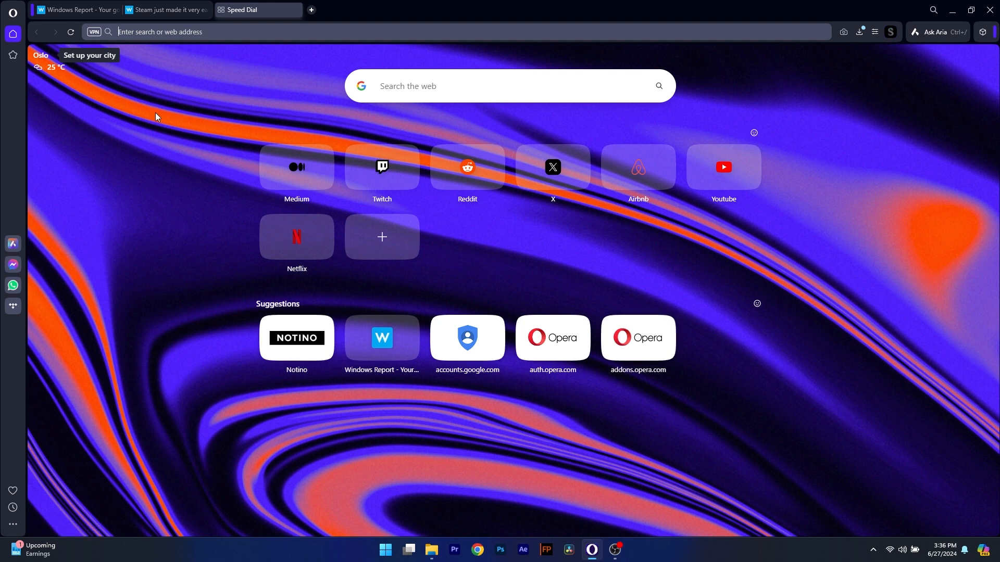
{"action": "mouse_move", "coordinate": [694, 177]}
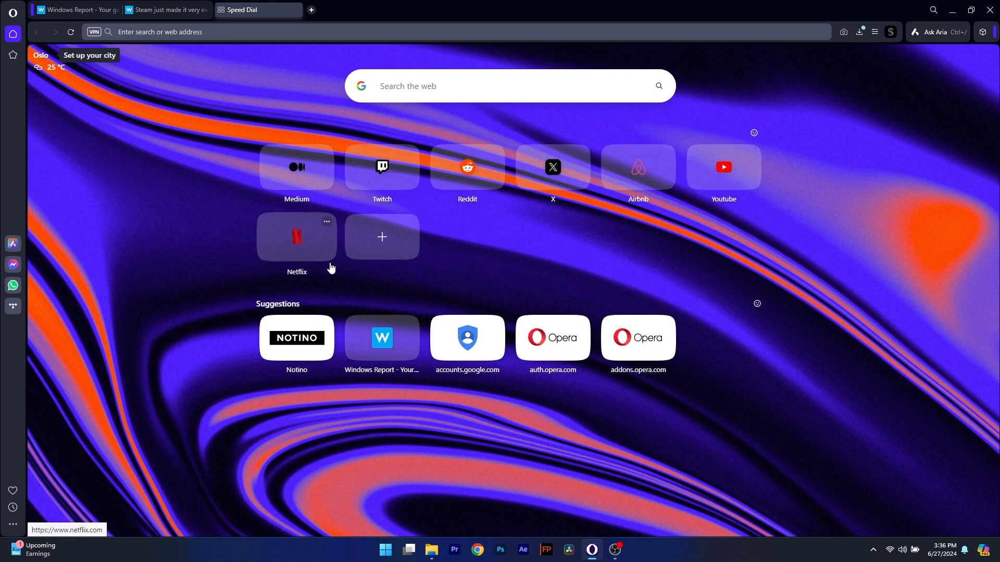
{"action": "mouse_move", "coordinate": [343, 316]}
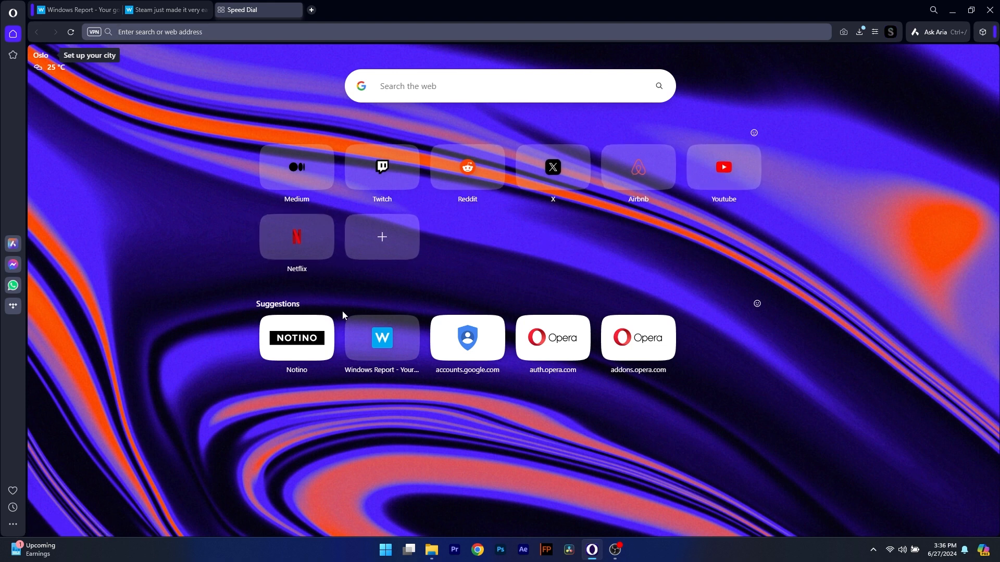
{"action": "mouse_move", "coordinate": [533, 335]}
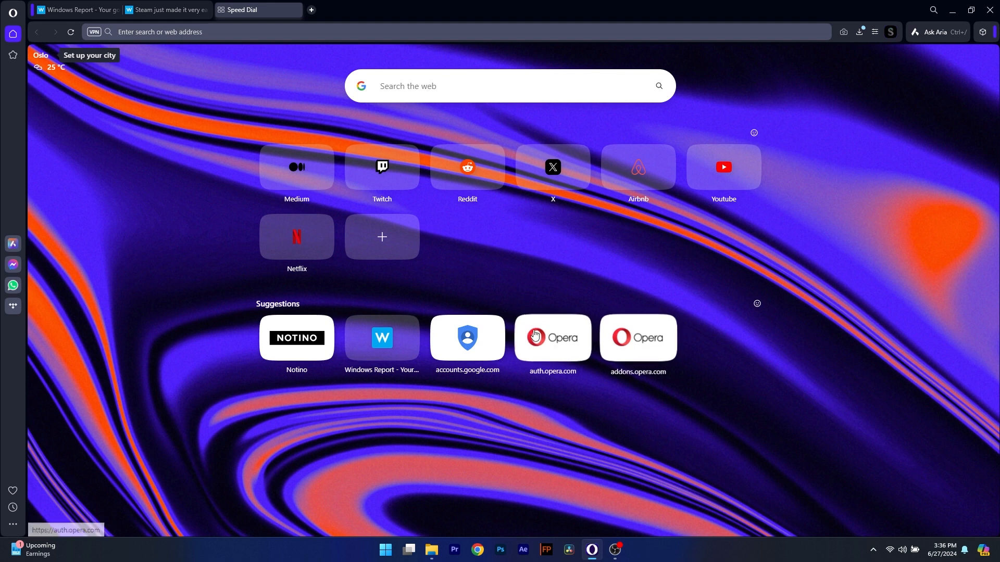
{"action": "mouse_move", "coordinate": [344, 226]}
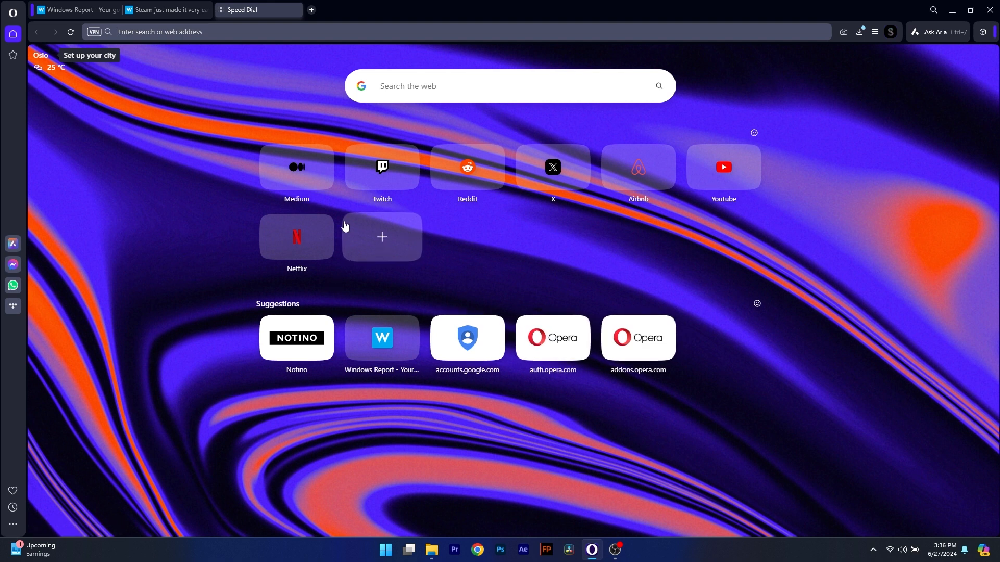
Take the Steam Game Recordings article tab out of its tab island beside the Windows Report tab
{"action": "left_click", "coordinate": [73, 9]}
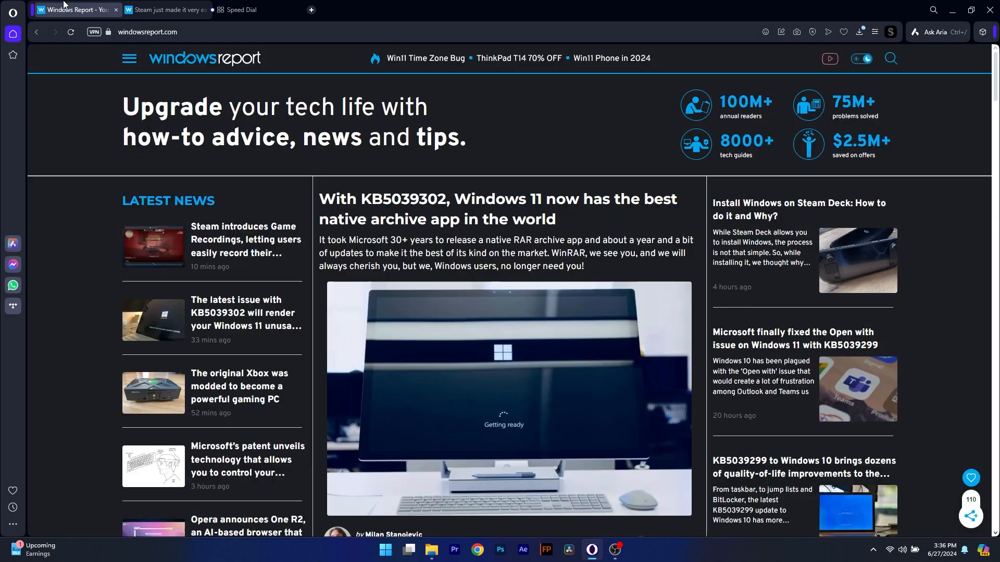
{"action": "mouse_move", "coordinate": [166, 9]}
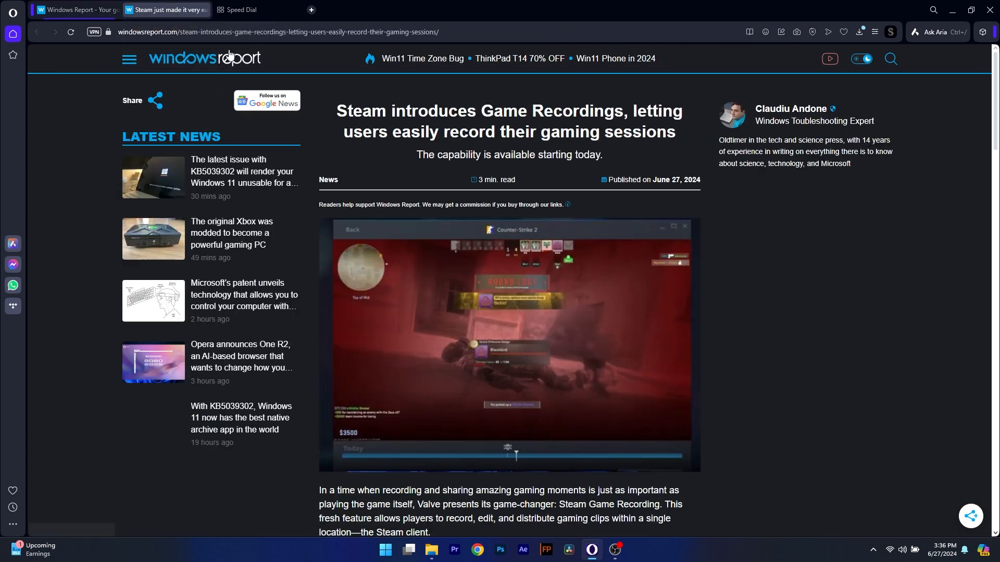
{"action": "left_click", "coordinate": [254, 9]}
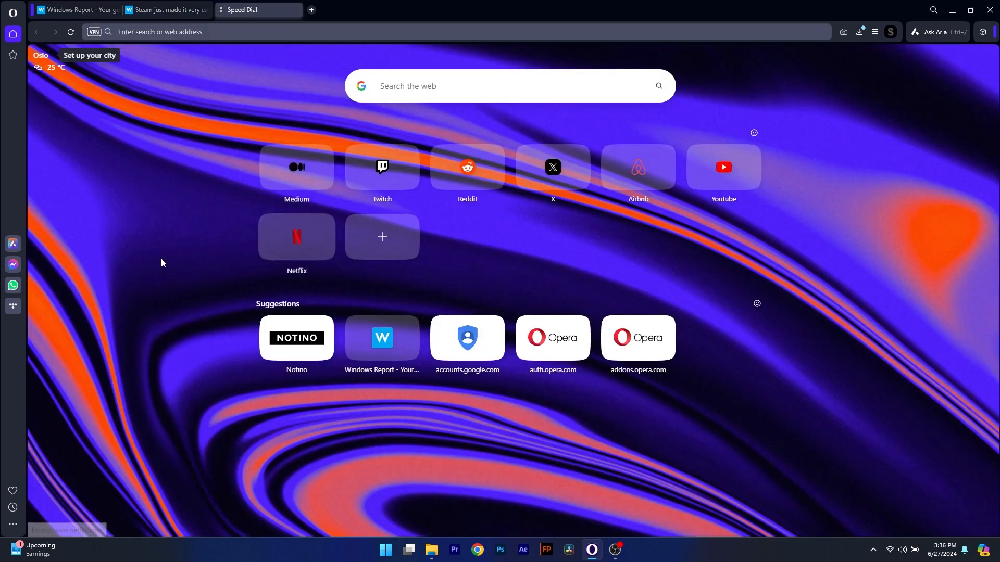
{"action": "mouse_move", "coordinate": [149, 140]}
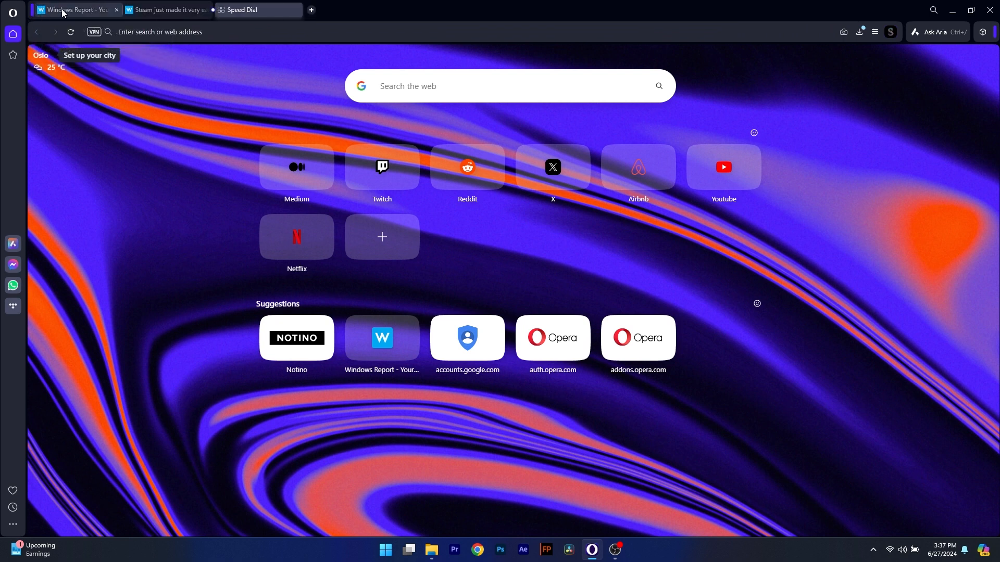
{"action": "left_click", "coordinate": [73, 9]}
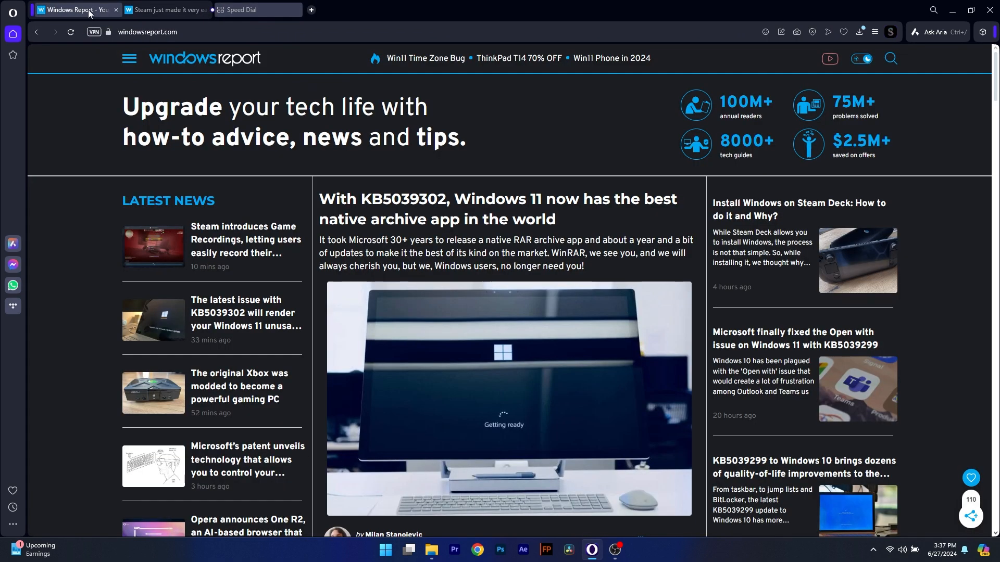
{"action": "right_click", "coordinate": [164, 10]}
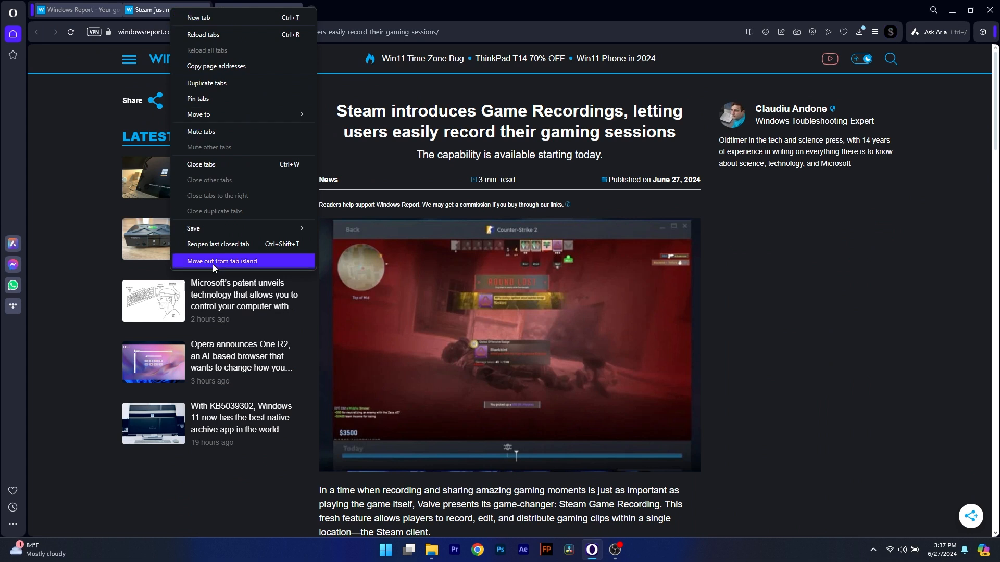
{"action": "left_click", "coordinate": [222, 262]}
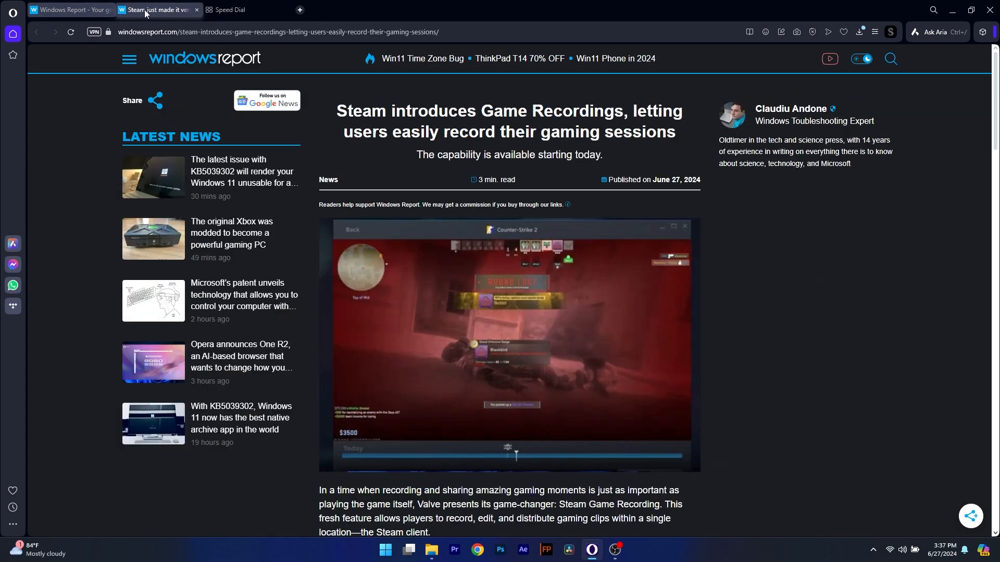
{"action": "right_click", "coordinate": [156, 9]}
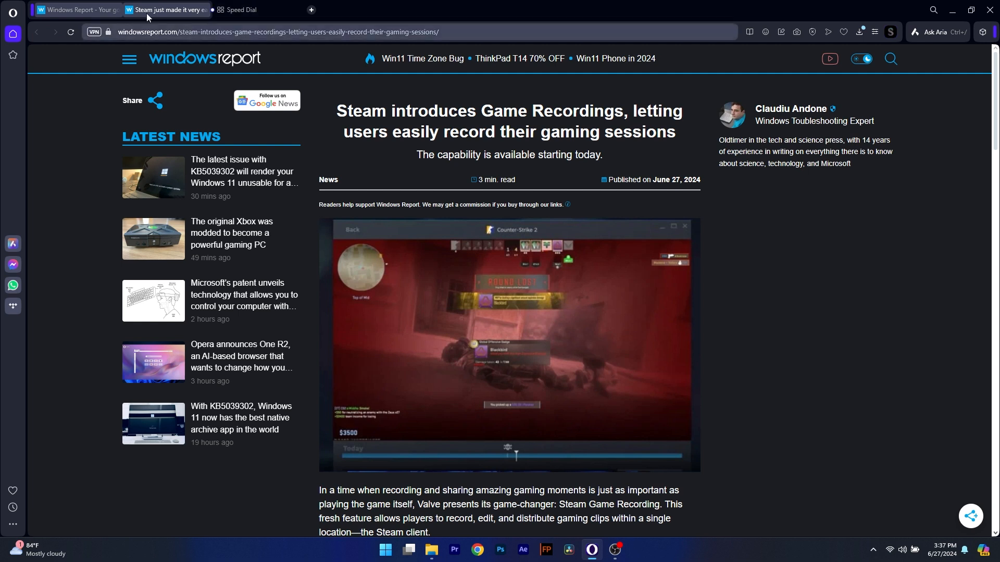
{"action": "mouse_move", "coordinate": [194, 184]}
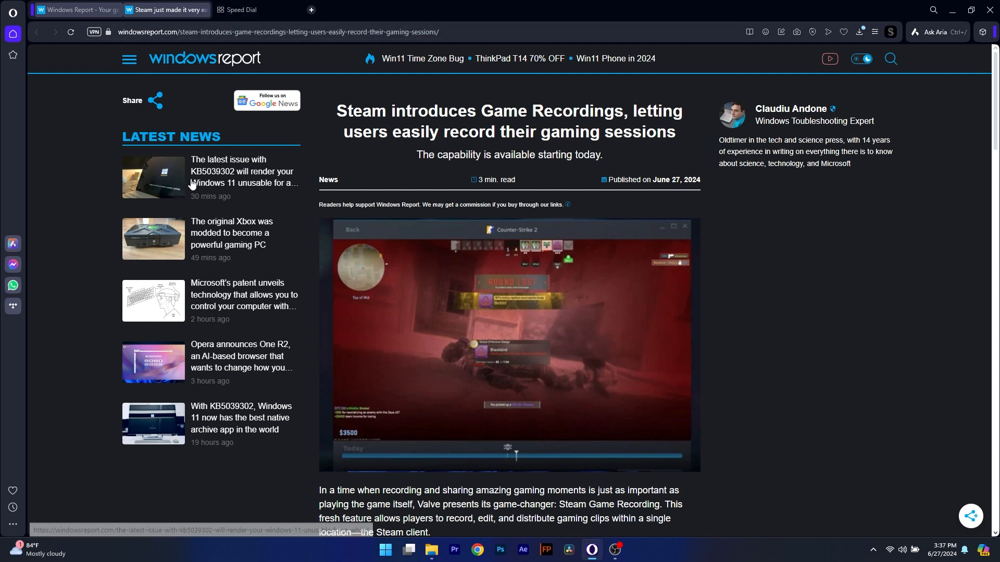
Open the latest-issue article in a new tab, close it again, and select the Windows Report and Steam tabs together
{"action": "right_click", "coordinate": [166, 9]}
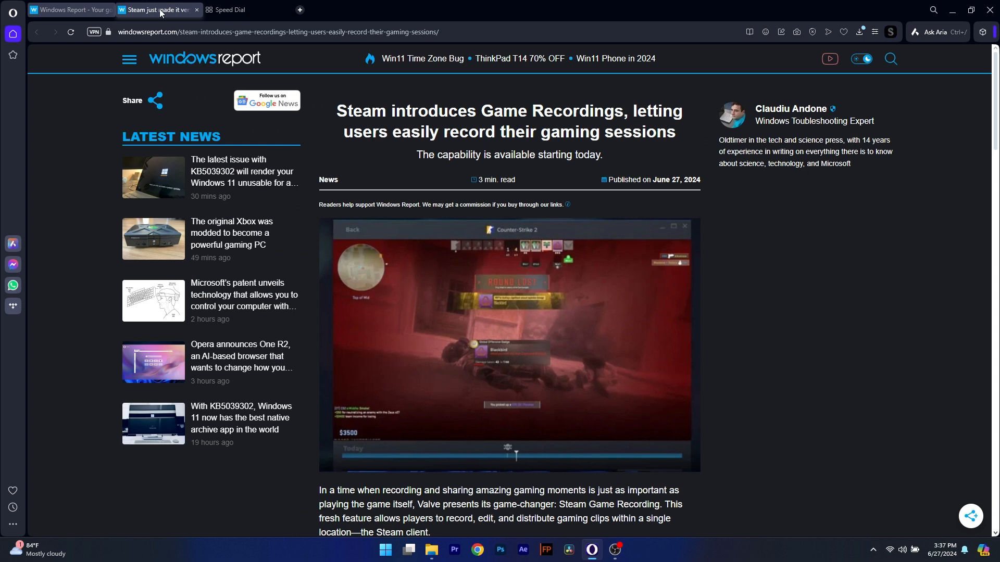
{"action": "right_click", "coordinate": [244, 171]}
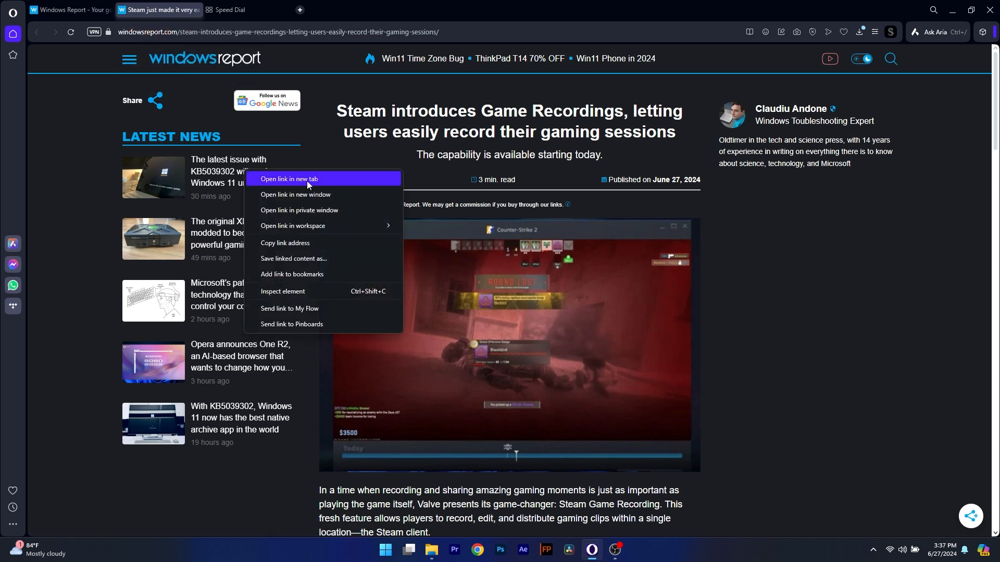
{"action": "left_click", "coordinate": [289, 179]}
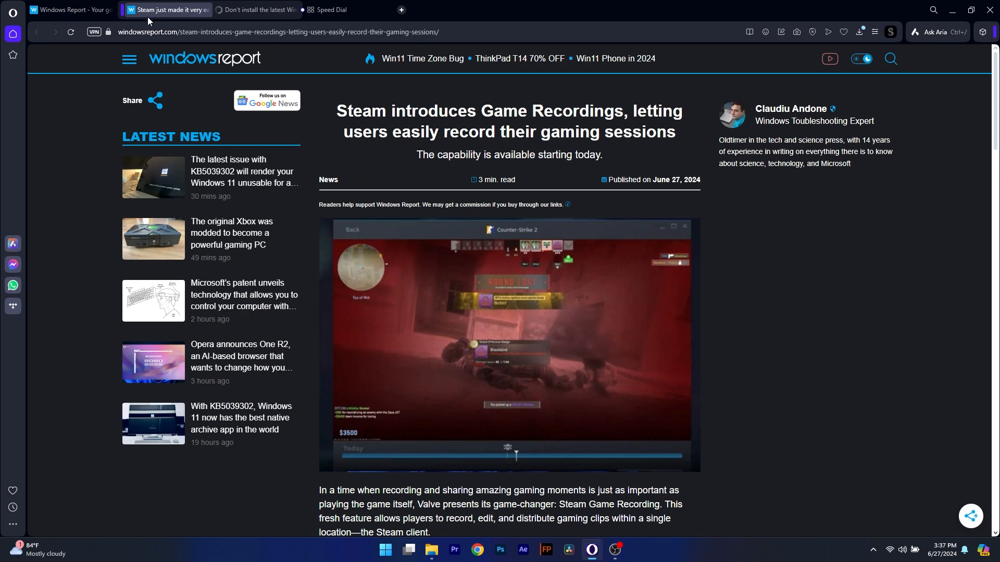
{"action": "mouse_move", "coordinate": [172, 9]}
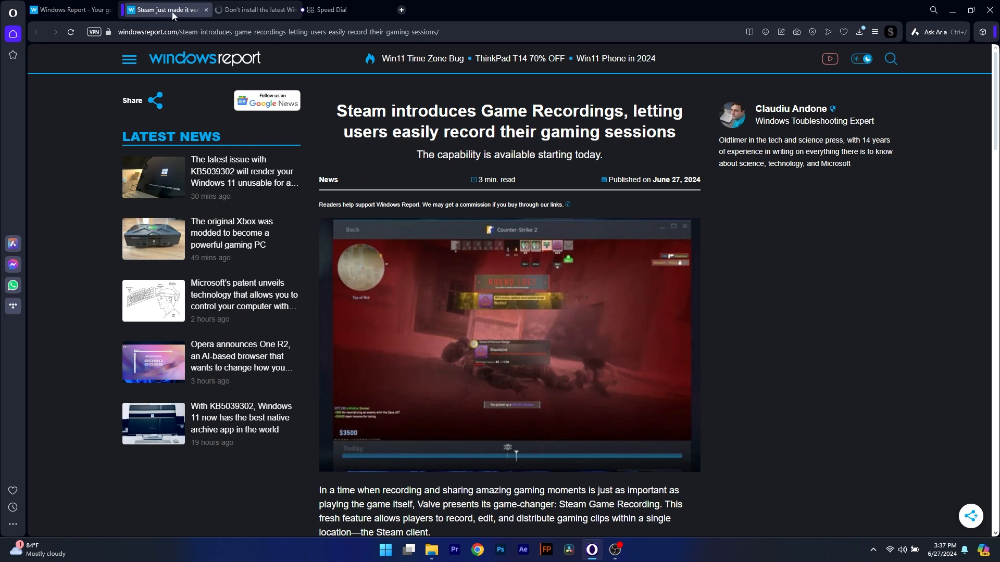
{"action": "right_click", "coordinate": [165, 9]}
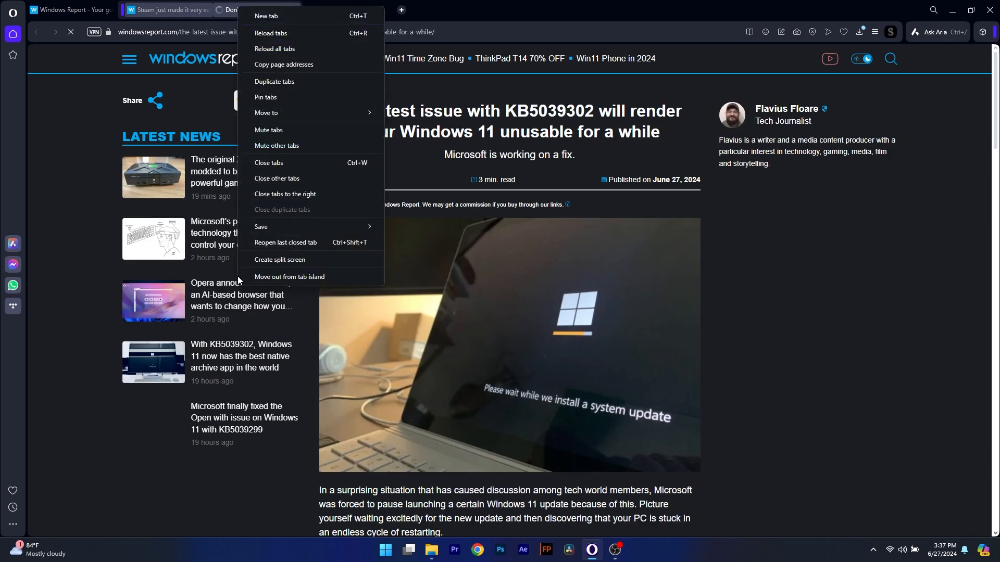
{"action": "left_click", "coordinate": [165, 9]}
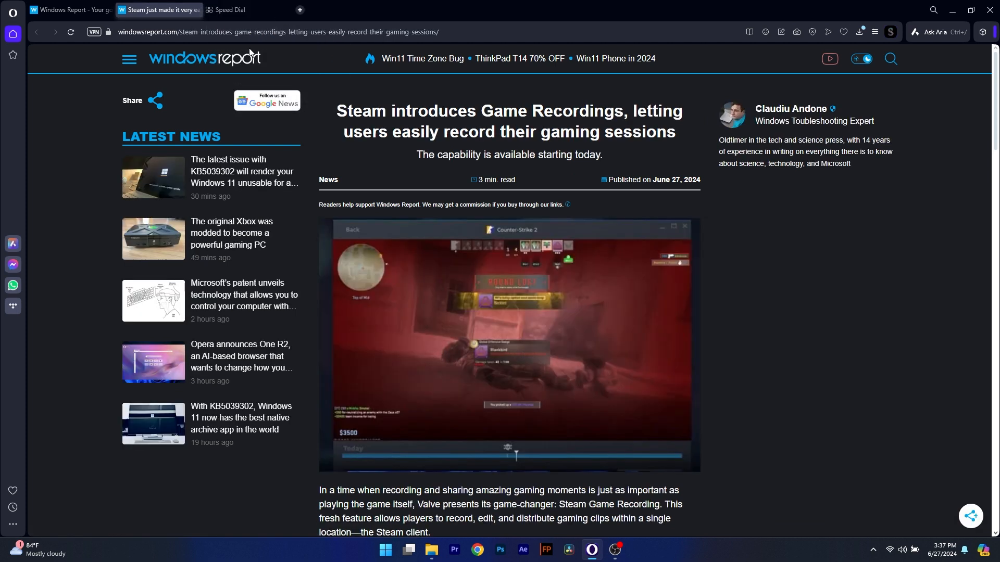
{"action": "mouse_move", "coordinate": [40, 154]}
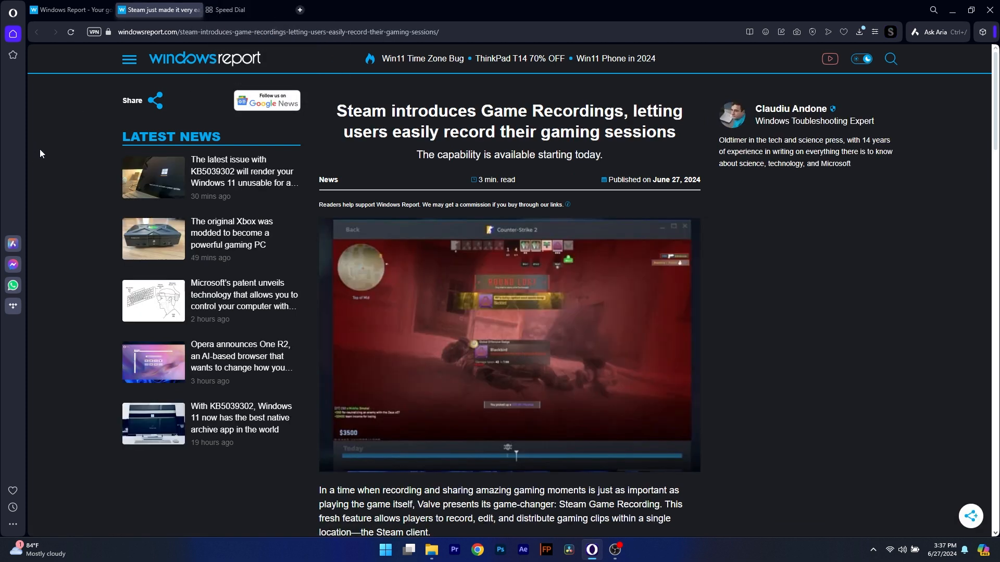
{"action": "mouse_move", "coordinate": [50, 144]}
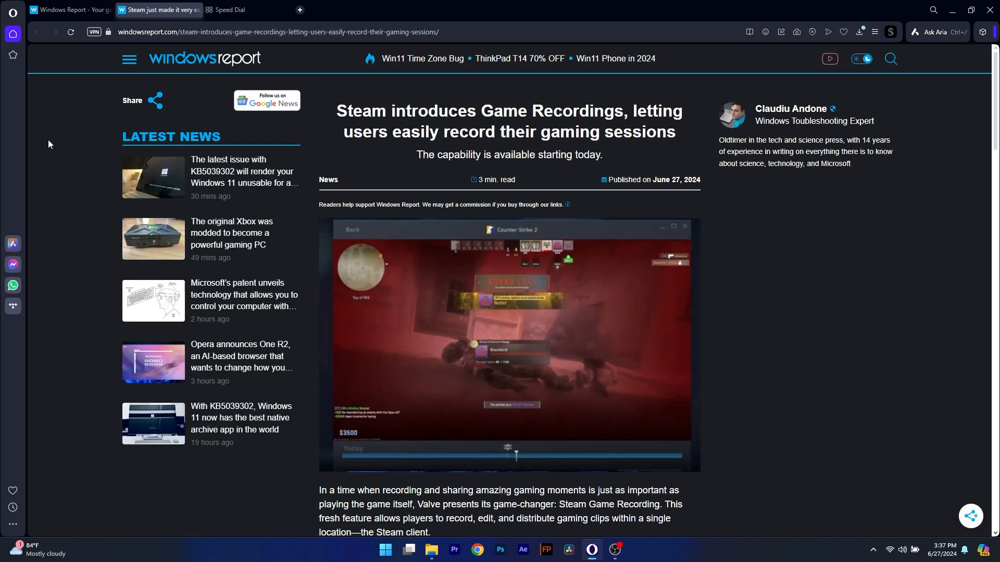
{"action": "left_click", "coordinate": [69, 10]}
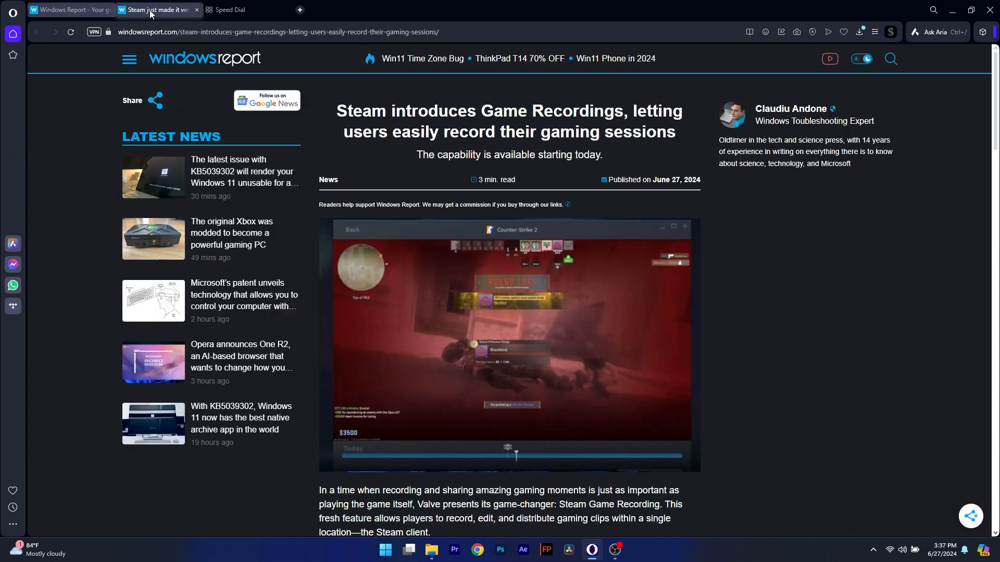
Put the selected Windows Report and Steam article tabs into one split screen
{"action": "right_click", "coordinate": [156, 9]}
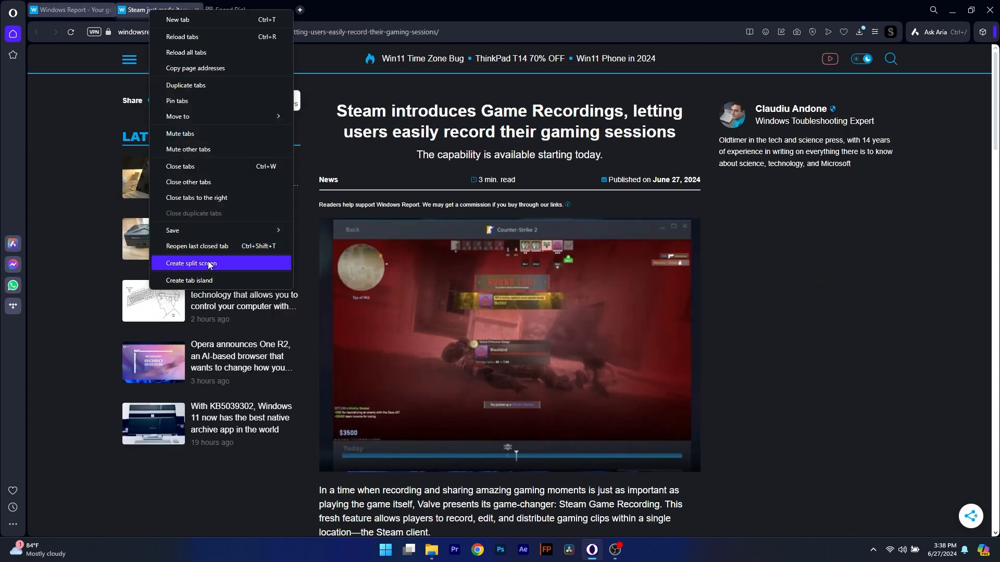
{"action": "left_click", "coordinate": [191, 268]}
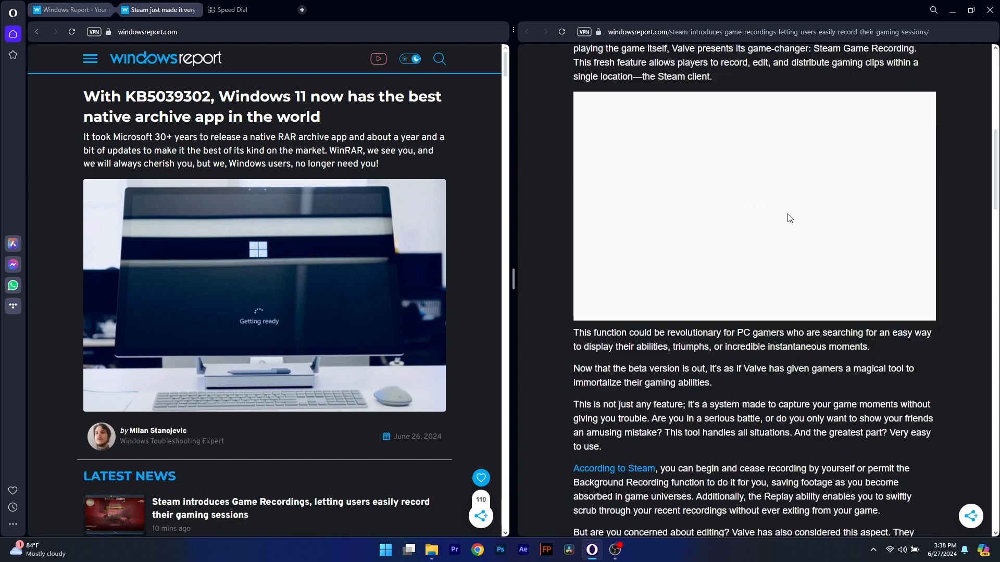
{"action": "scroll", "scroll_direction": "up", "scroll_amount": 3}
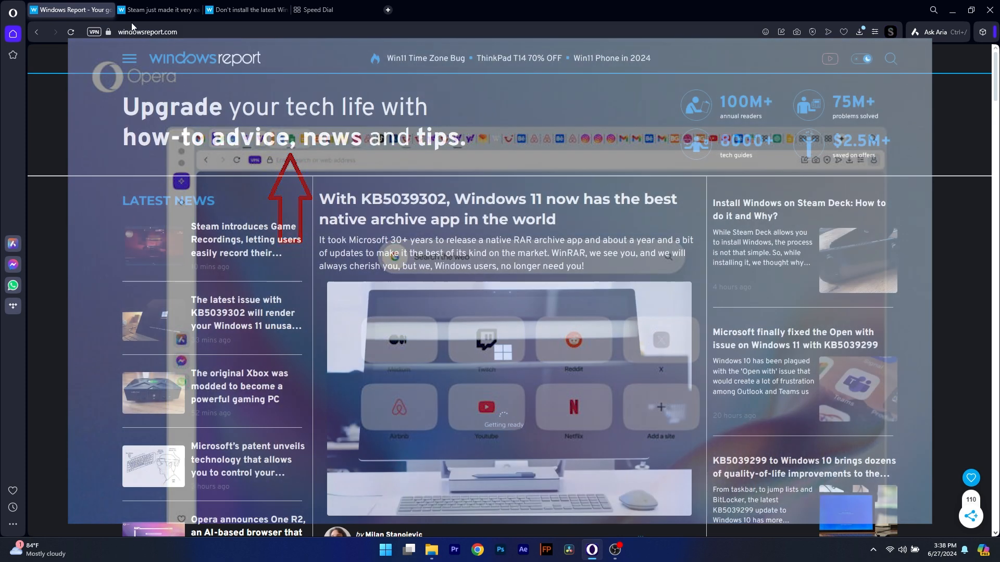
Switch to the KB5039302 update article and browse the emoji picker for a Windows Report tab badge
{"action": "left_click", "coordinate": [246, 312]}
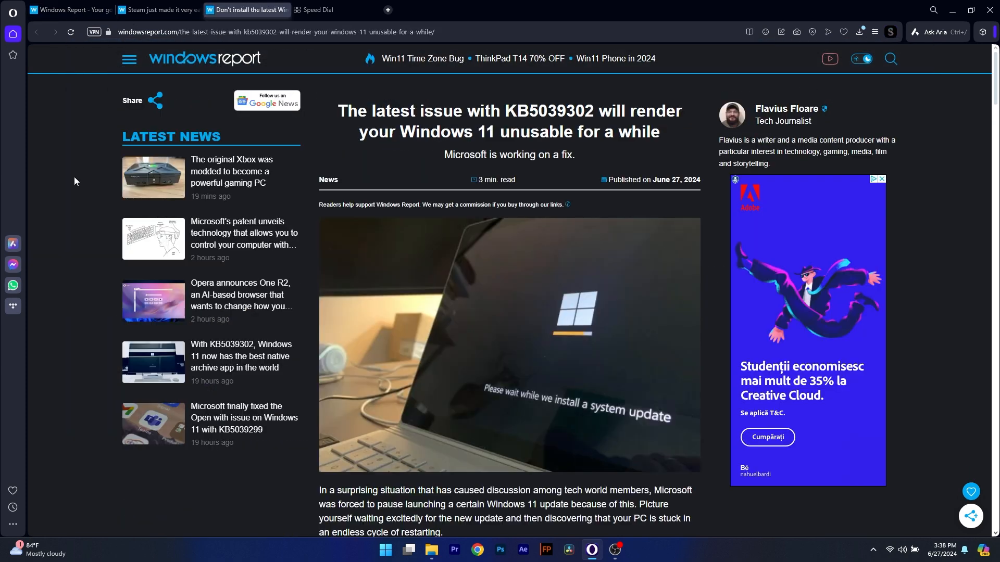
{"action": "mouse_move", "coordinate": [67, 9]}
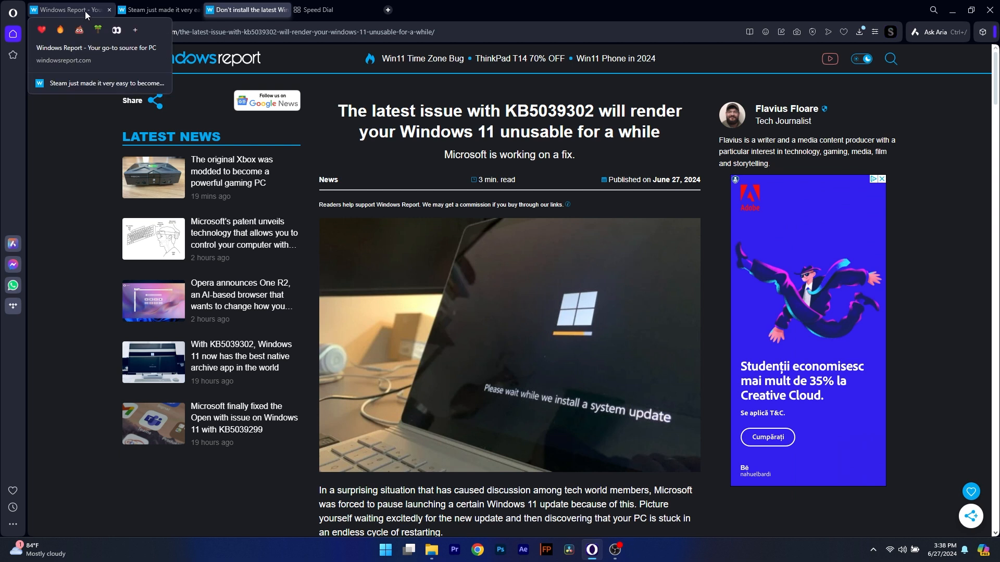
{"action": "mouse_move", "coordinate": [81, 19]}
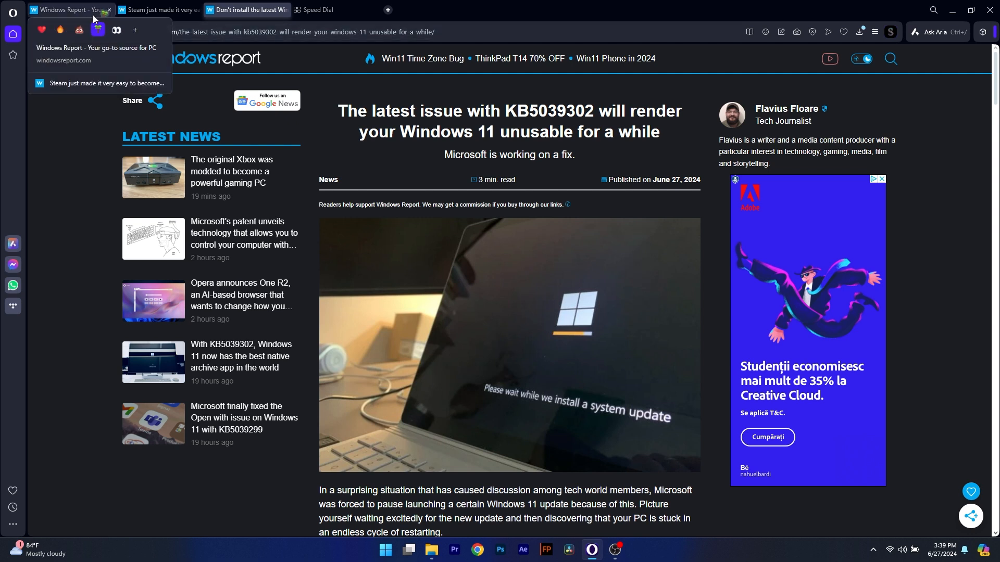
{"action": "left_click", "coordinate": [115, 30]}
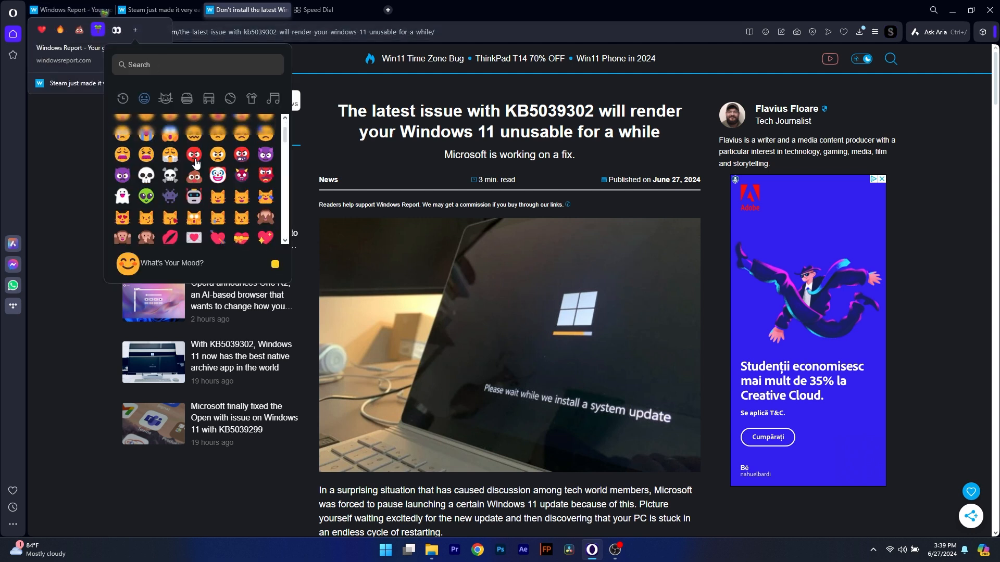
{"action": "scroll", "scroll_direction": "down", "scroll_amount": 3}
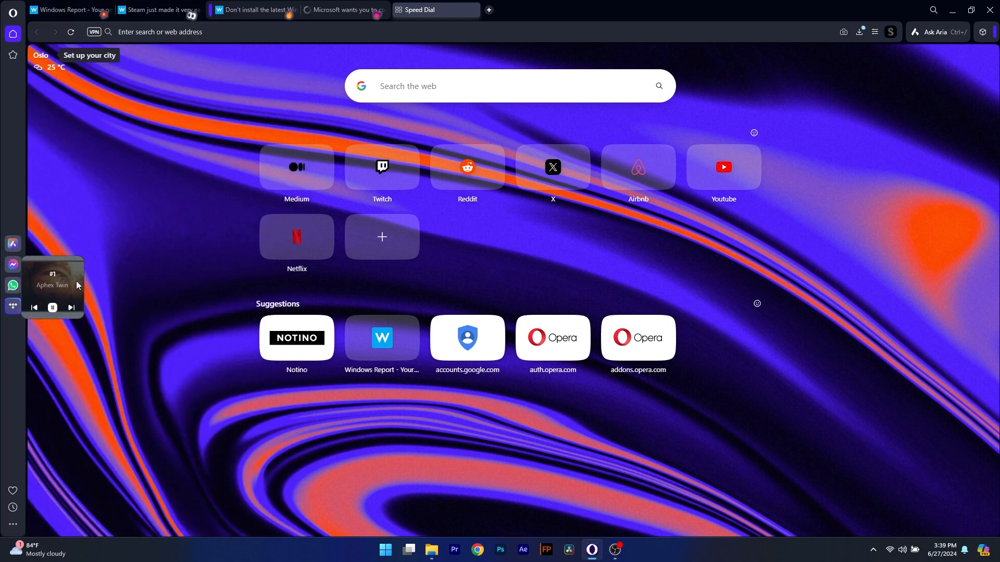
{"action": "mouse_move", "coordinate": [152, 288]}
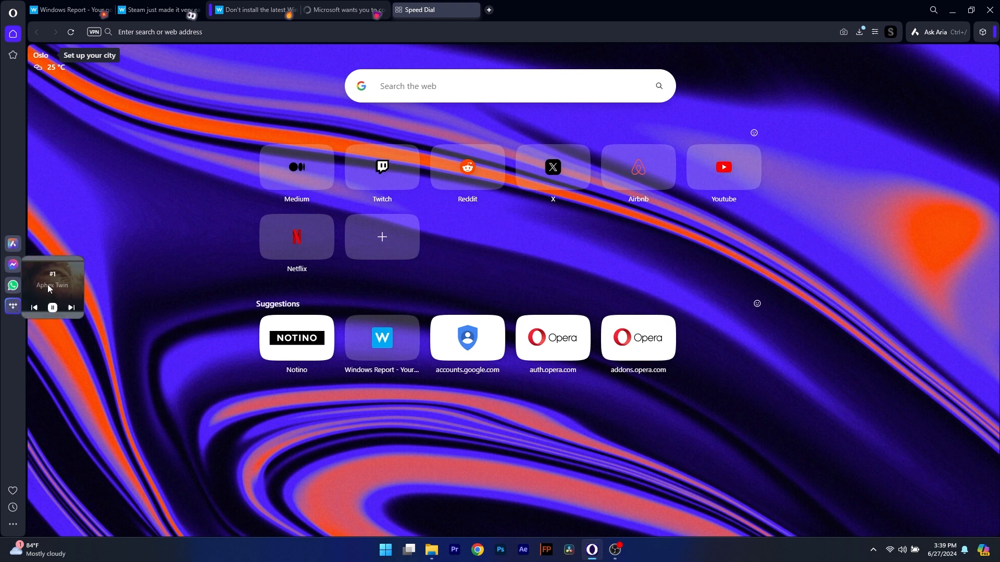
{"action": "mouse_move", "coordinate": [92, 345]}
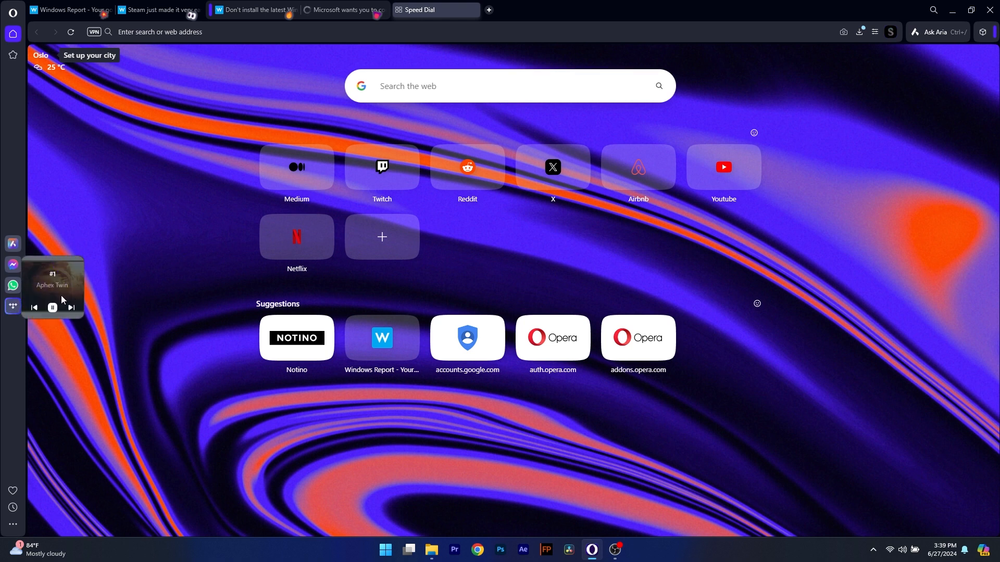
Play the YouTube video, let it pop out while reading the patent and KB5039302 articles, then open Aria
{"action": "left_click", "coordinate": [53, 285]}
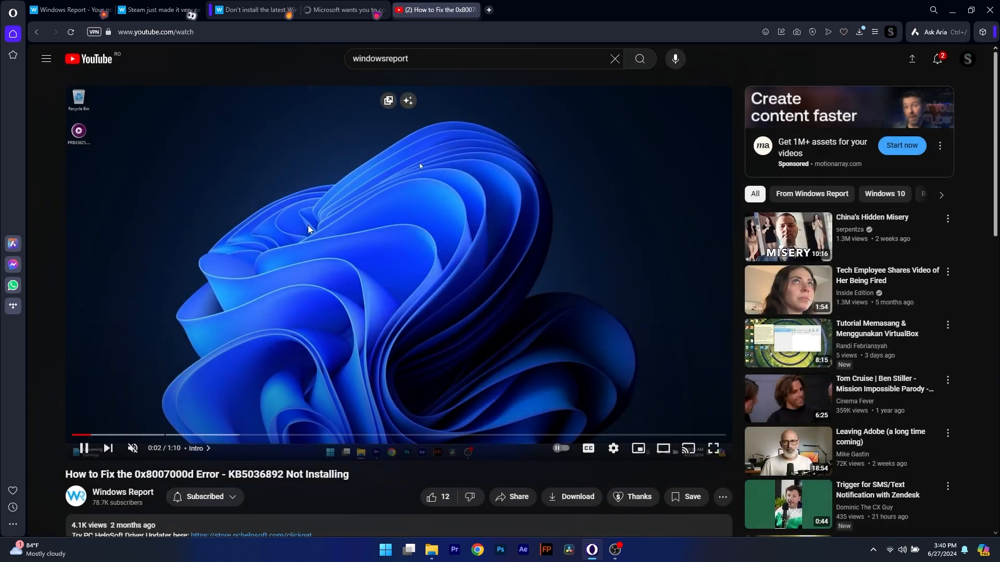
{"action": "mouse_move", "coordinate": [336, 142]}
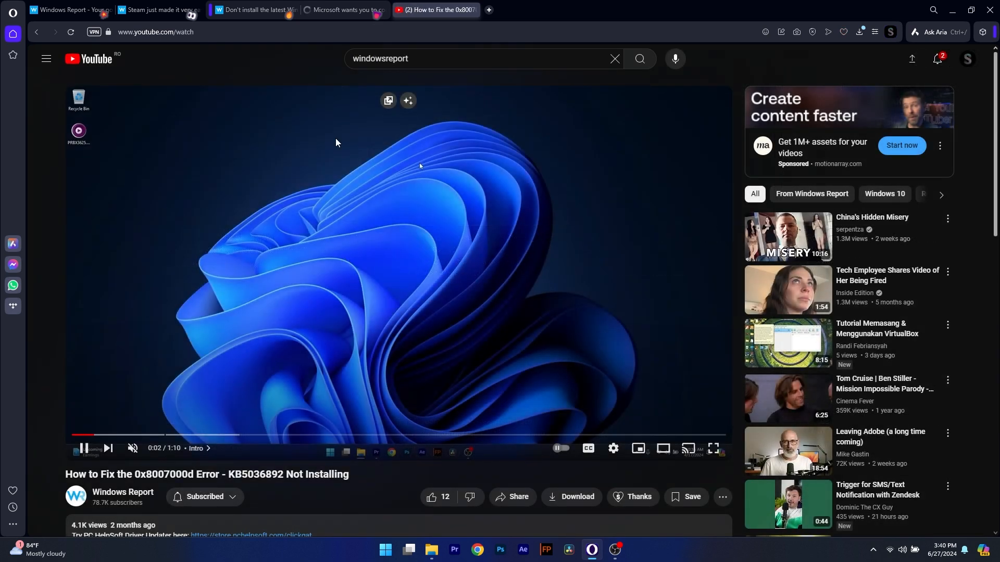
{"action": "mouse_move", "coordinate": [340, 166]}
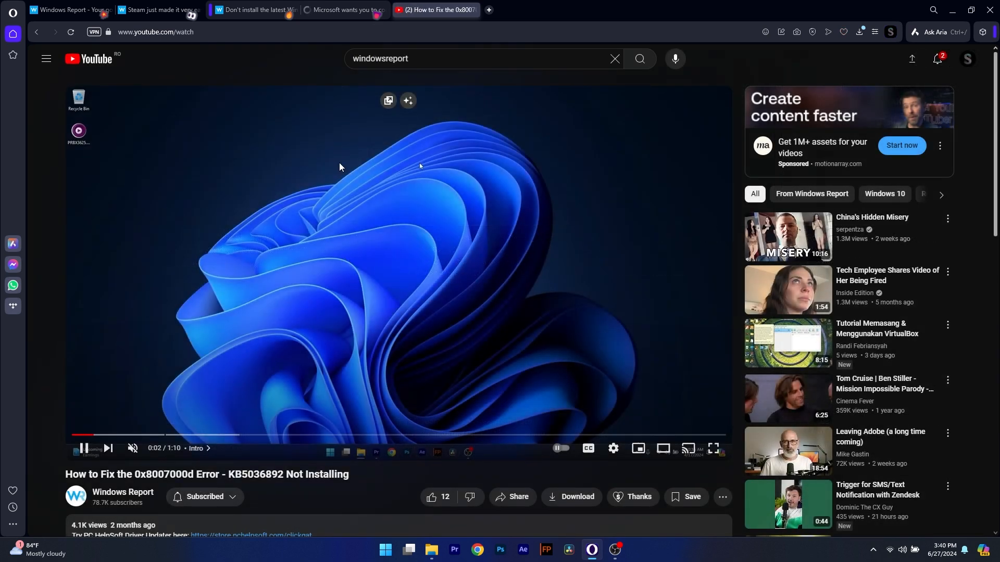
{"action": "left_click", "coordinate": [345, 10]}
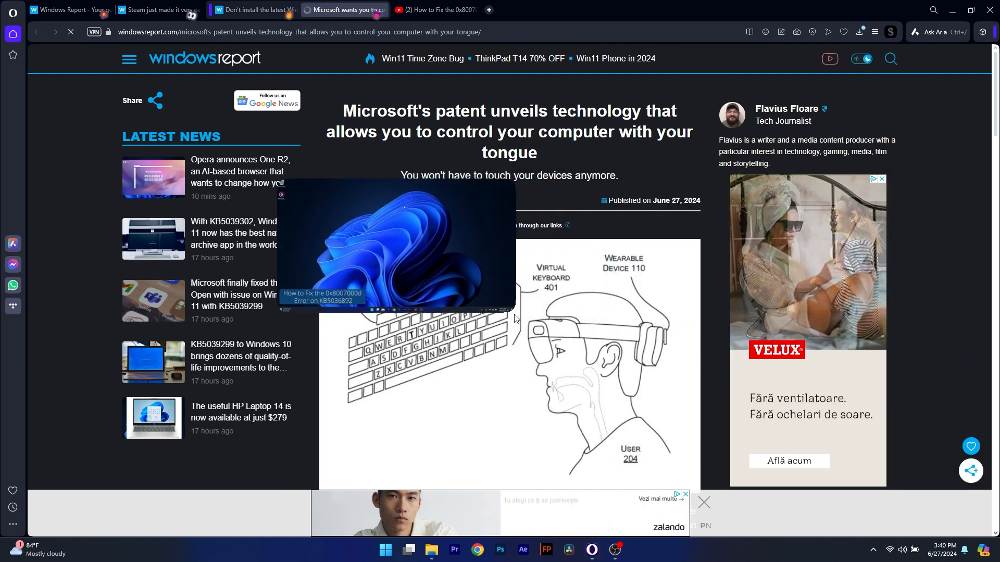
{"action": "left_click", "coordinate": [395, 248]}
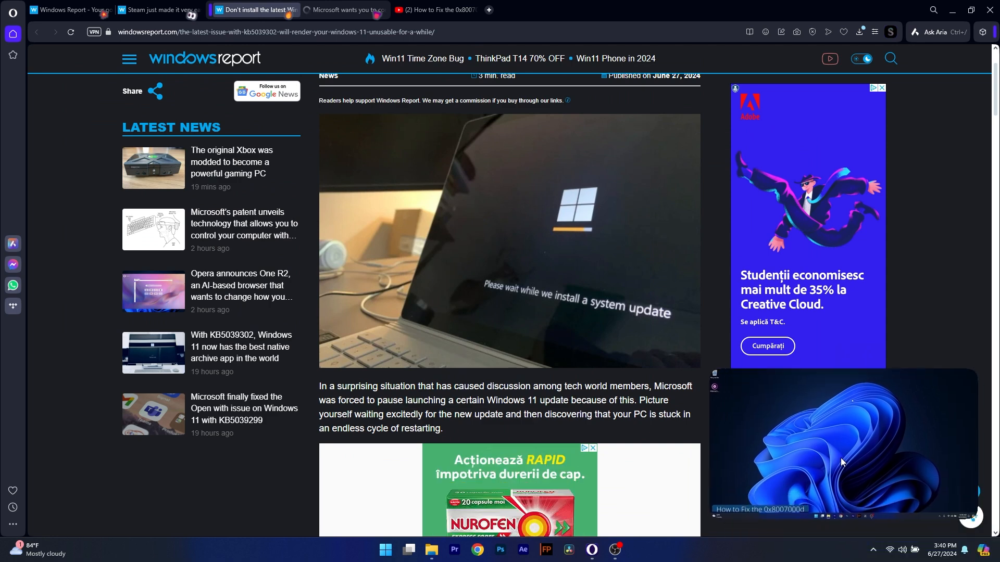
{"action": "scroll", "scroll_direction": "down", "scroll_amount": 3}
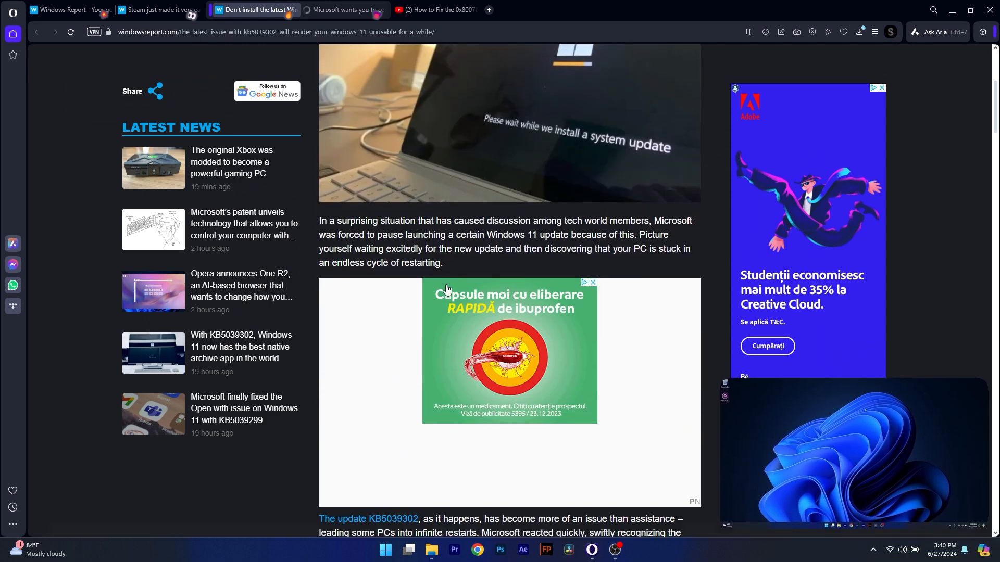
{"action": "left_click", "coordinate": [935, 32]}
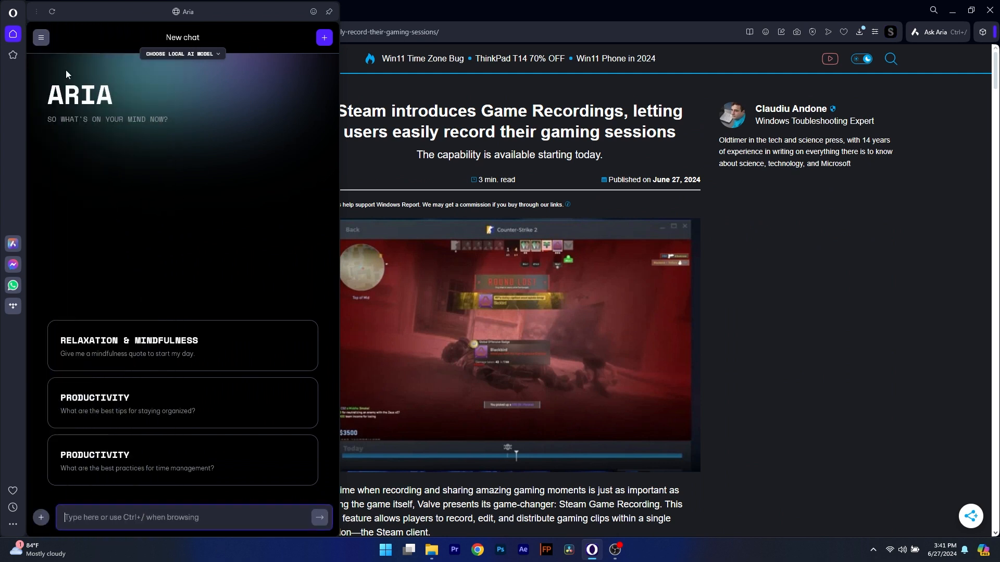
Ask Aria 'How are you and what is your purpose' from the prompt bar, read the reply, then dismiss it
{"action": "left_click", "coordinate": [13, 34]}
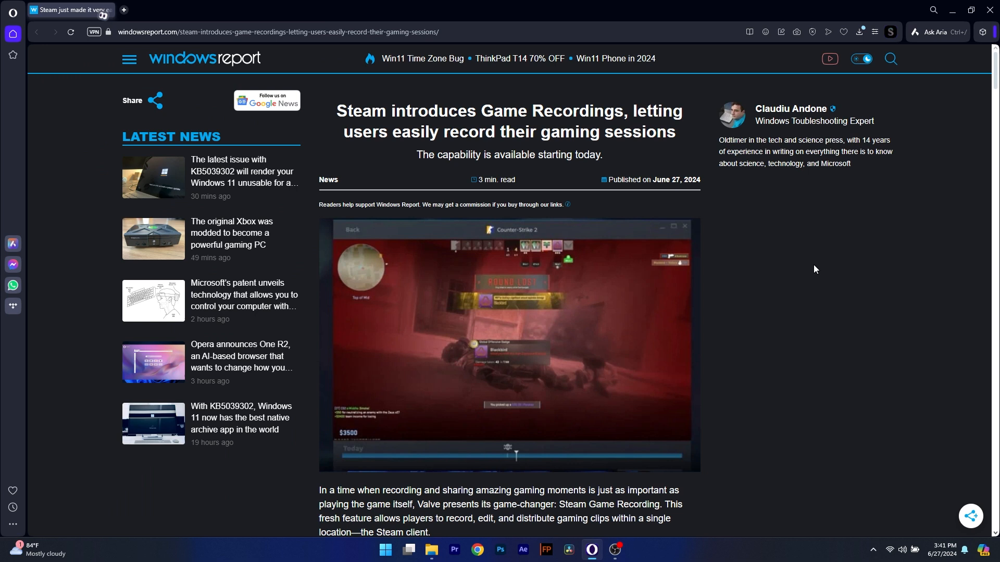
{"action": "left_click", "coordinate": [936, 32]}
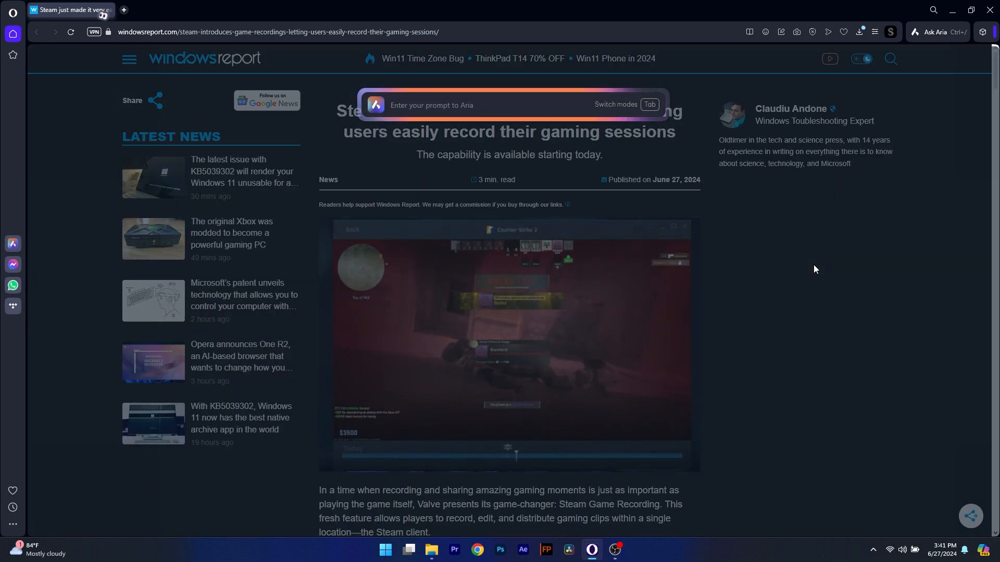
{"action": "type", "text": "How are you"}
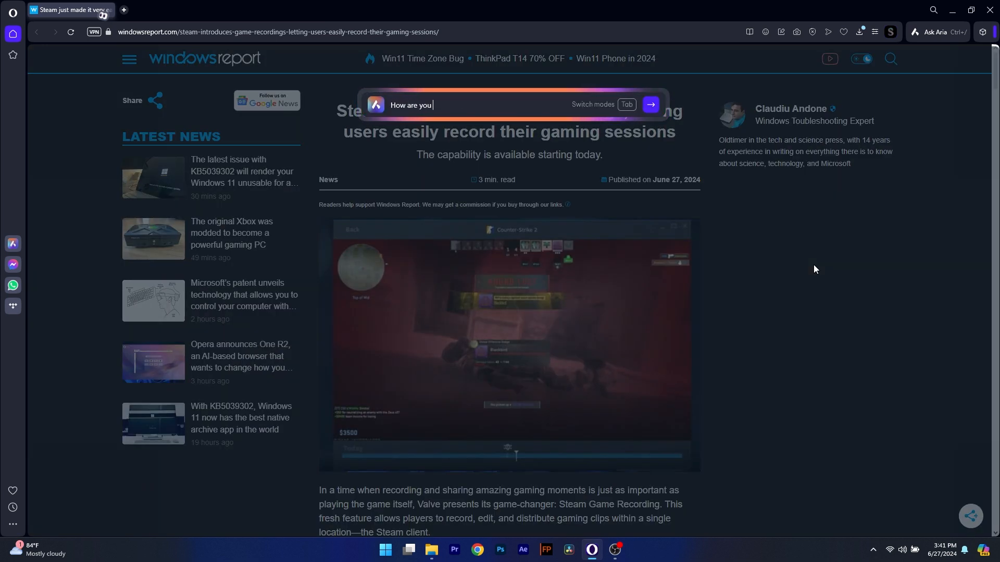
{"action": "type", "text": "and What is your p"}
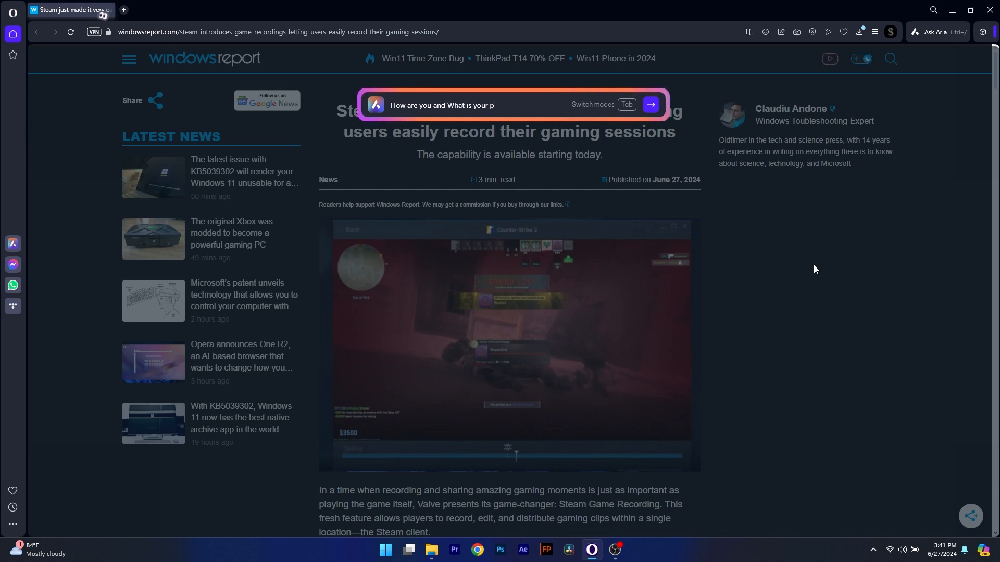
{"action": "left_click", "coordinate": [650, 104]}
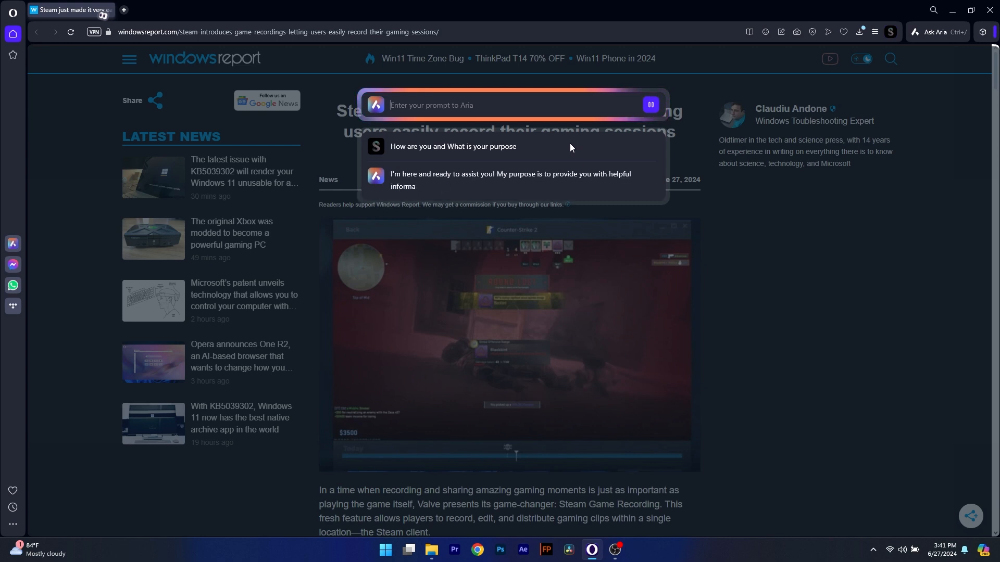
{"action": "left_click", "coordinate": [814, 268]}
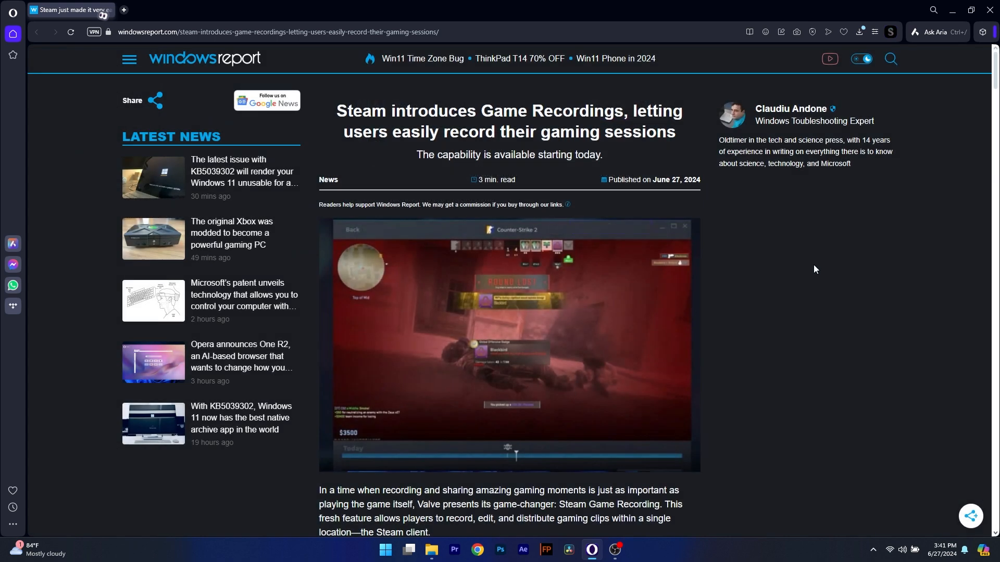
Have Aria summarize the current Steam Game Recording page, accepting the page-context notice
{"action": "left_click", "coordinate": [935, 33]}
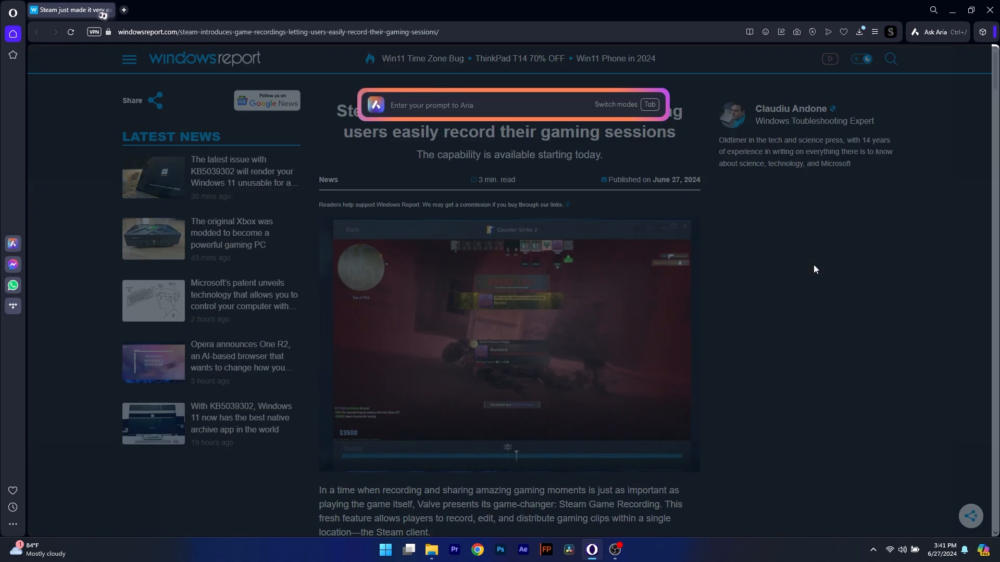
{"action": "type", "text": "How"}
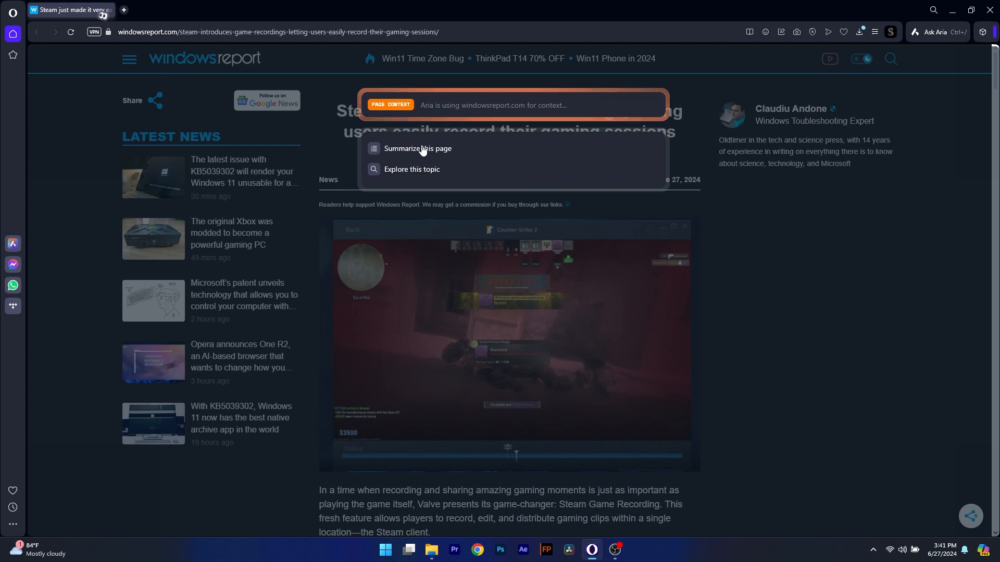
{"action": "left_click", "coordinate": [417, 148]}
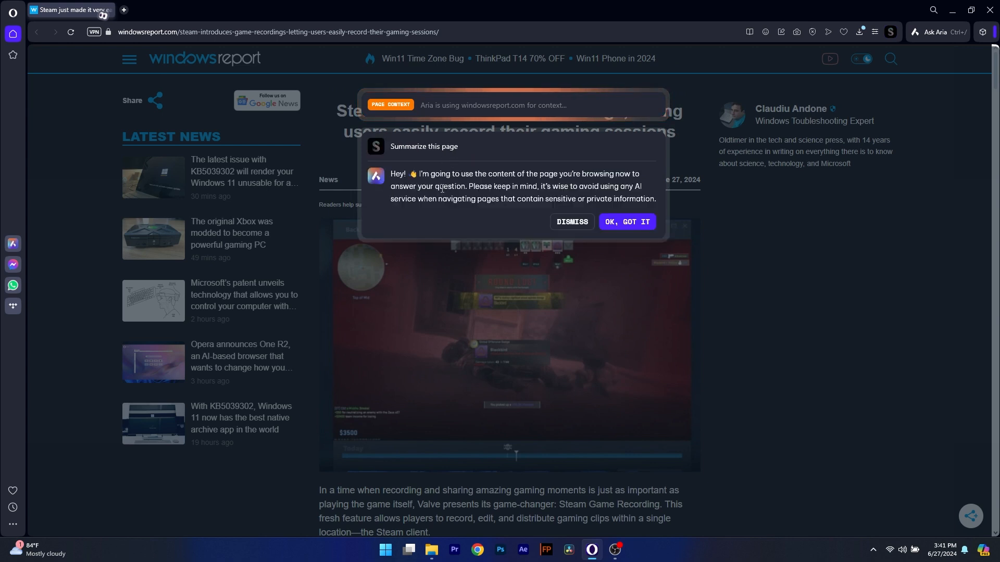
{"action": "left_click", "coordinate": [626, 221]}
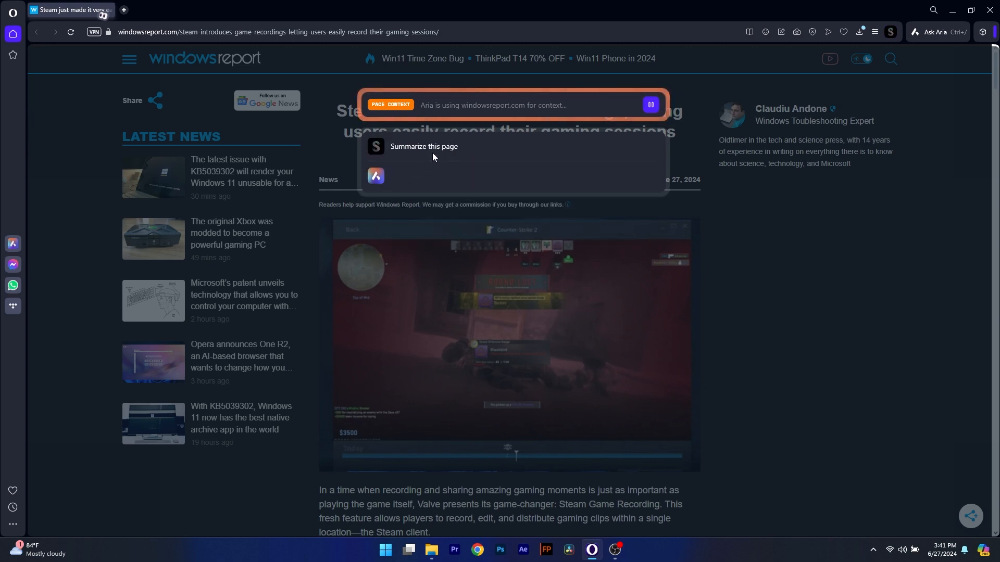
{"action": "mouse_move", "coordinate": [539, 155]}
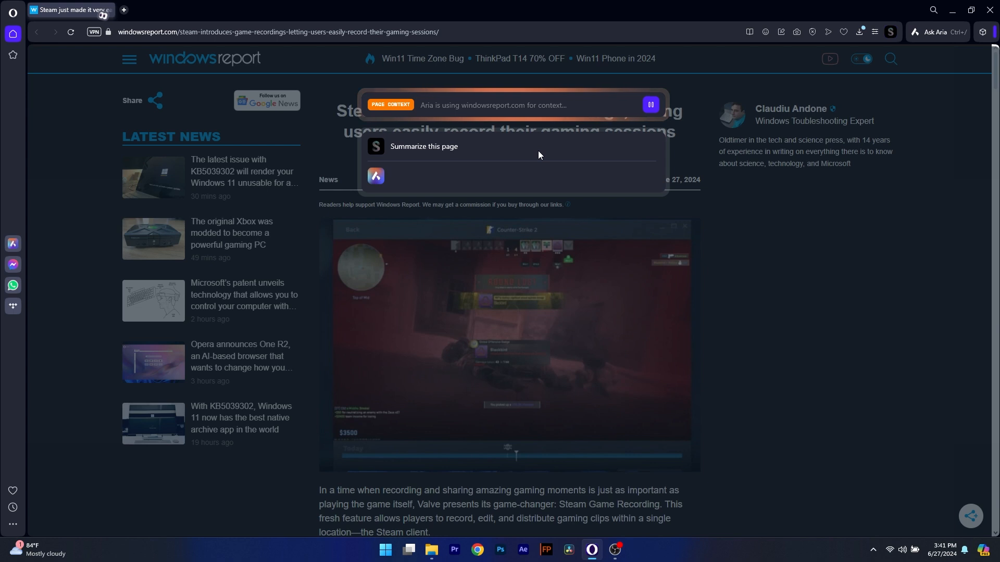
{"action": "left_click", "coordinate": [424, 146]}
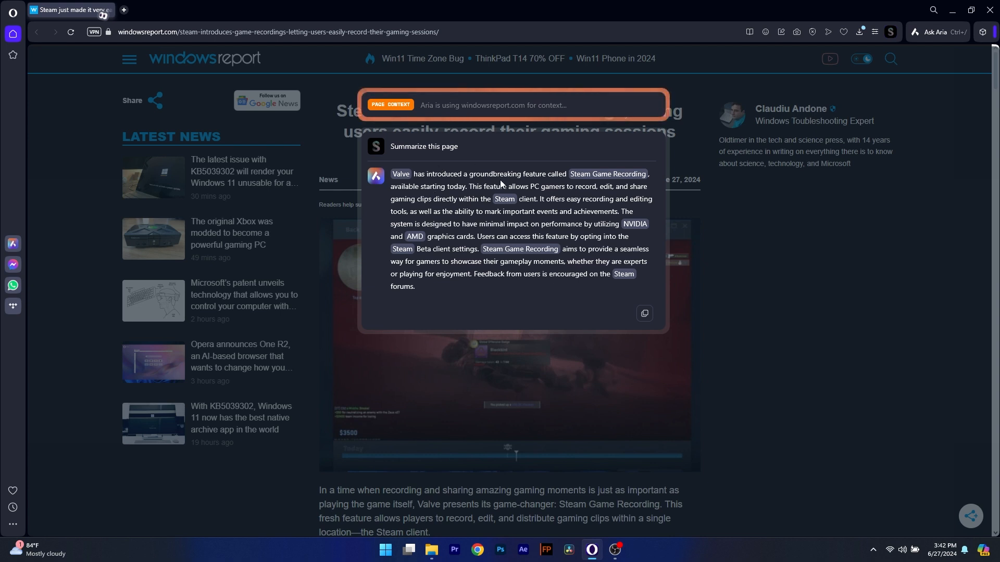
Ask Aria to 'Generate an Image of New York' in the chat panel
{"action": "left_click", "coordinate": [936, 33]}
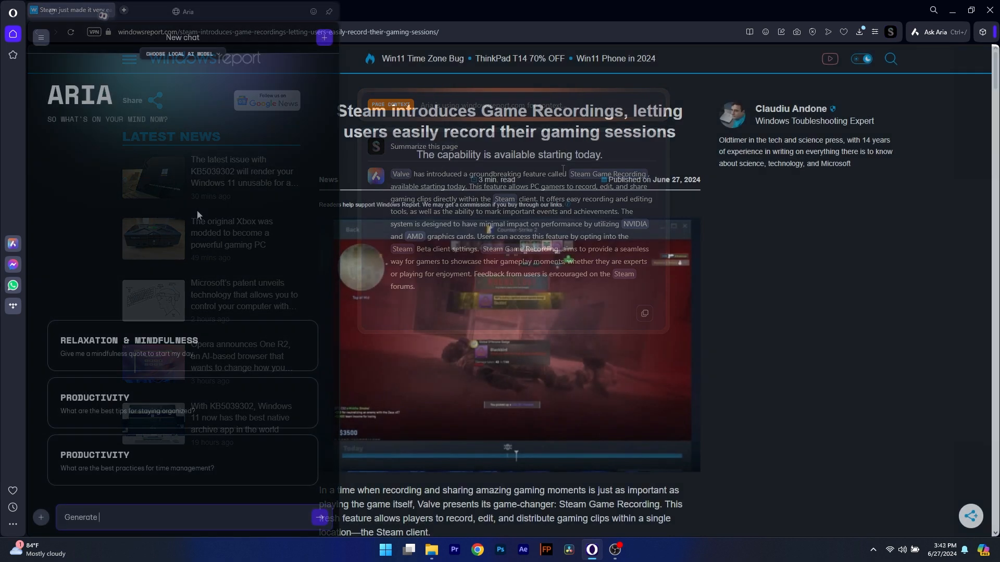
{"action": "type", "text": "Generate an Image of New Y"}
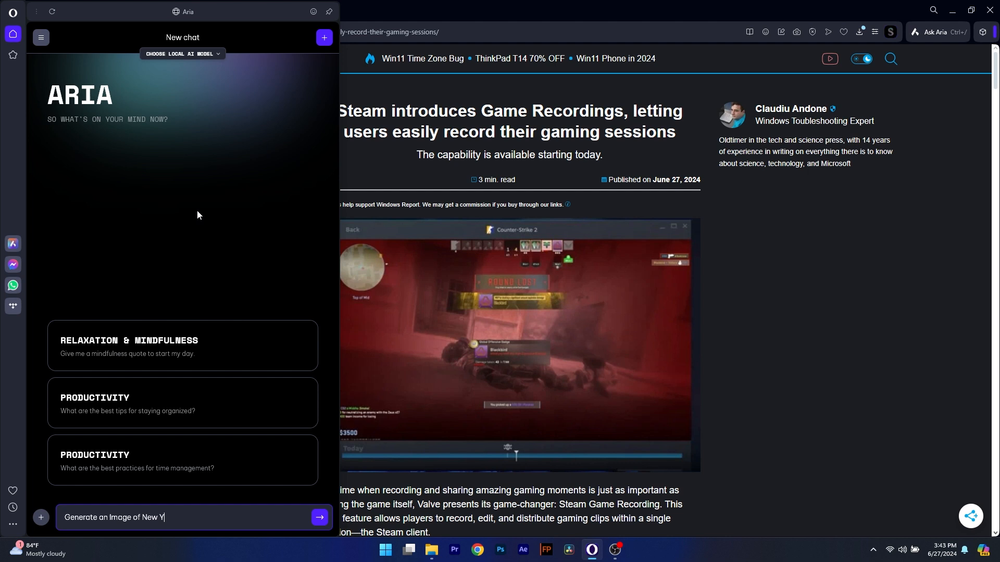
{"action": "left_click", "coordinate": [319, 518]}
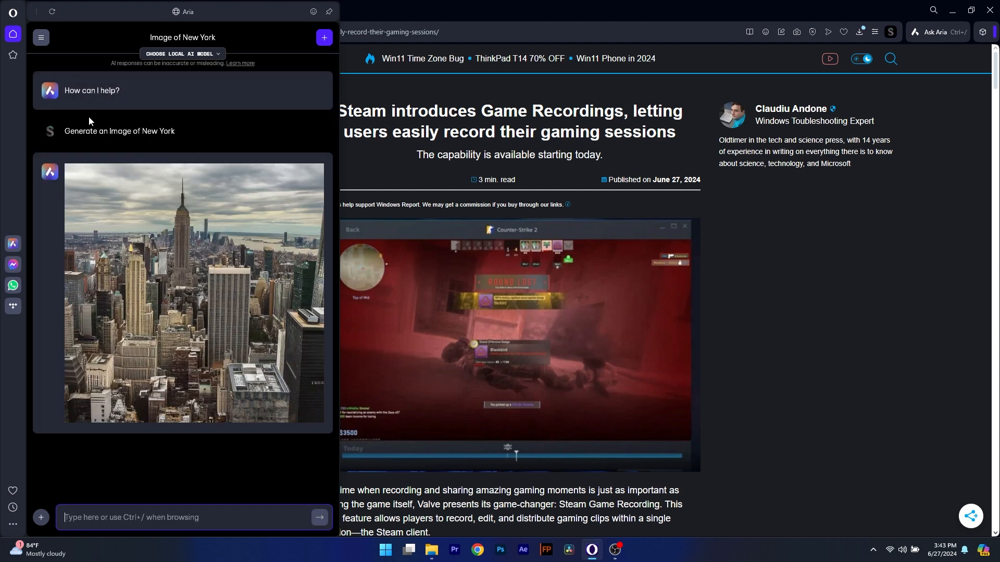
{"action": "mouse_move", "coordinate": [187, 192]}
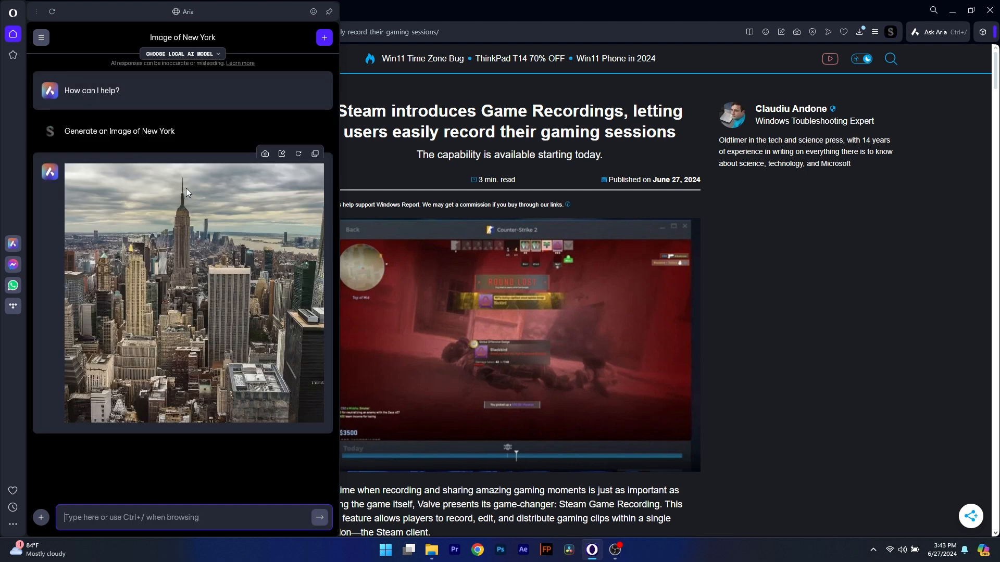
{"action": "mouse_move", "coordinate": [267, 127]}
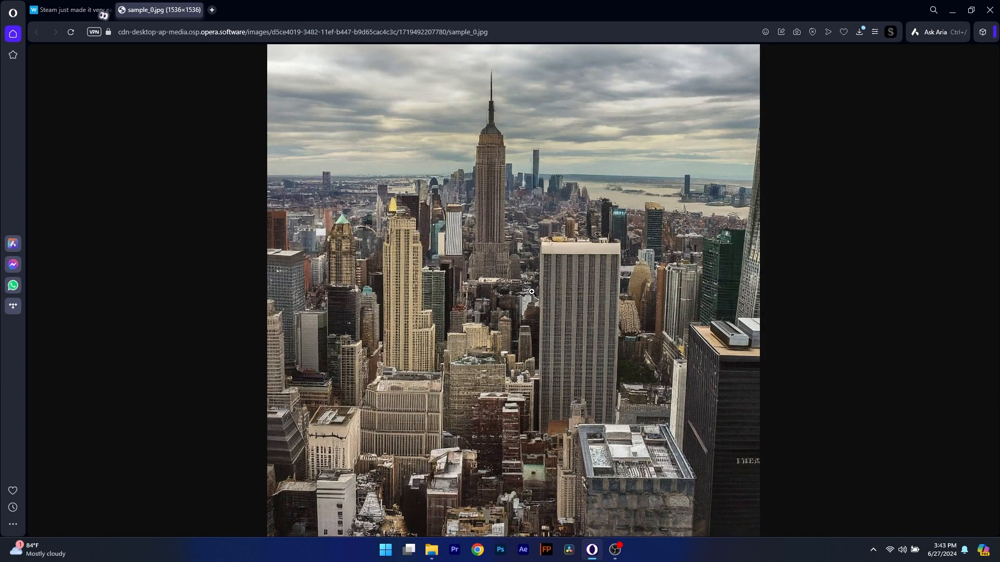
{"action": "mouse_move", "coordinate": [635, 251]}
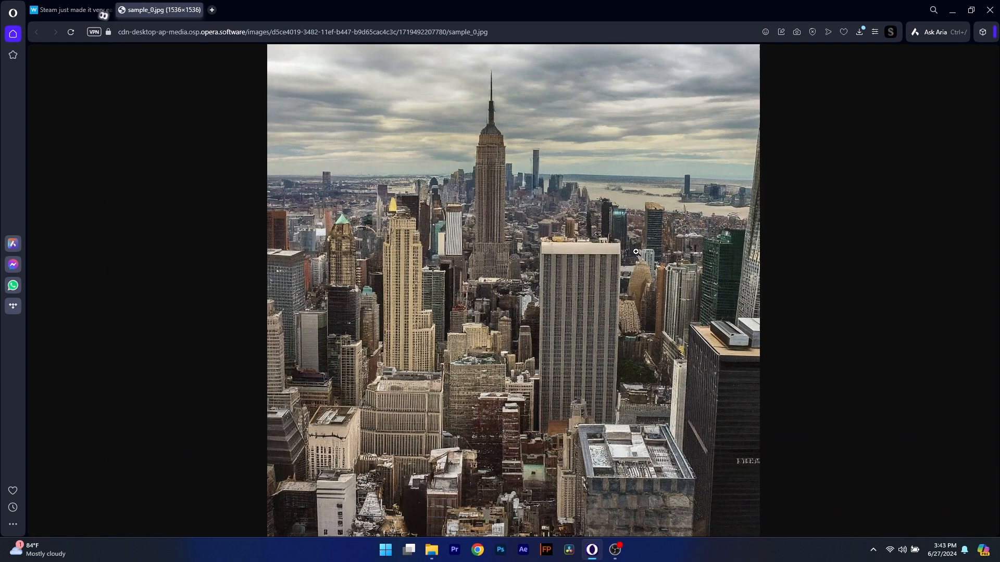
Upload the Times Square photo to Aria and ask 'Tell me where this is'
{"action": "left_click", "coordinate": [937, 32]}
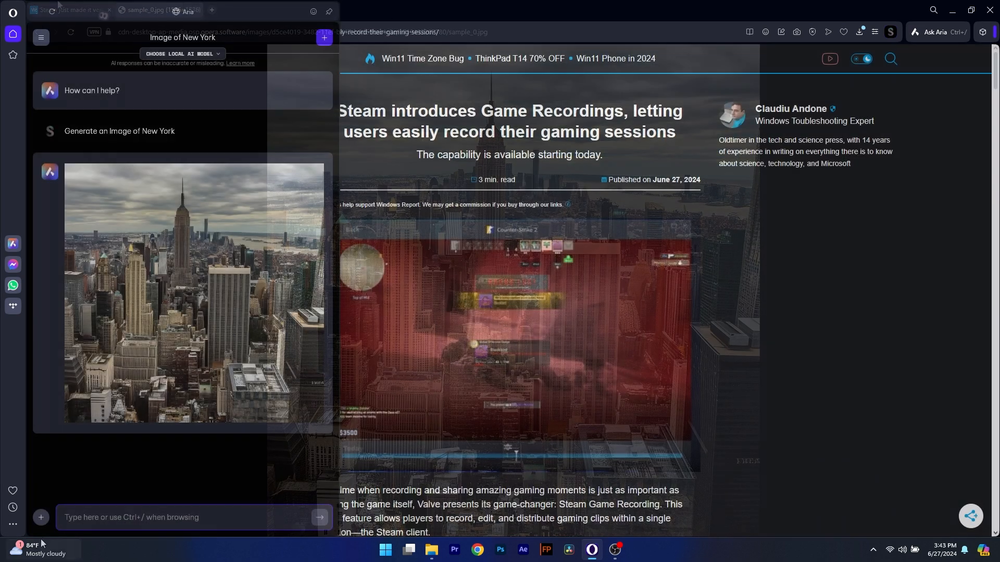
{"action": "left_click", "coordinate": [40, 518]}
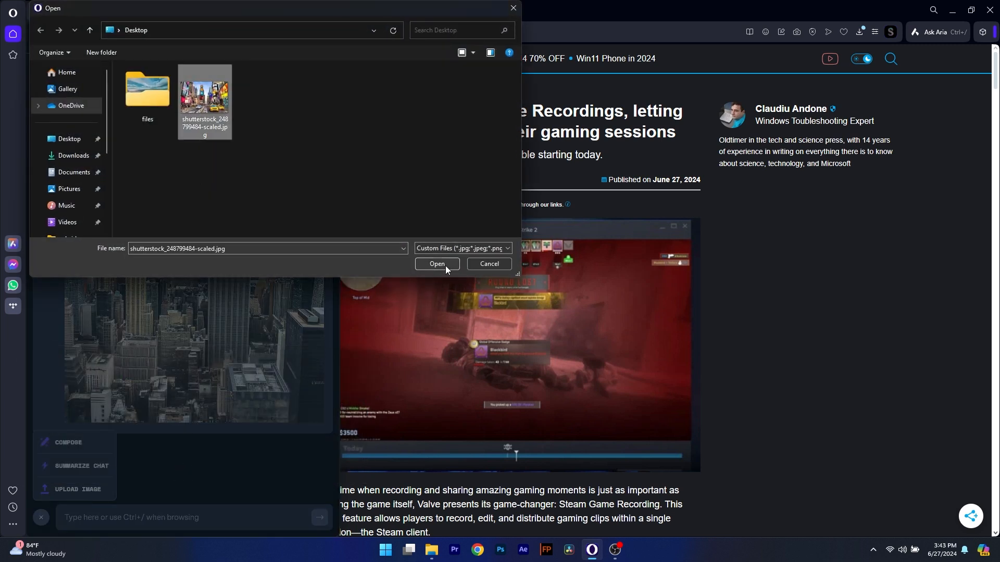
{"action": "left_click", "coordinate": [436, 263]}
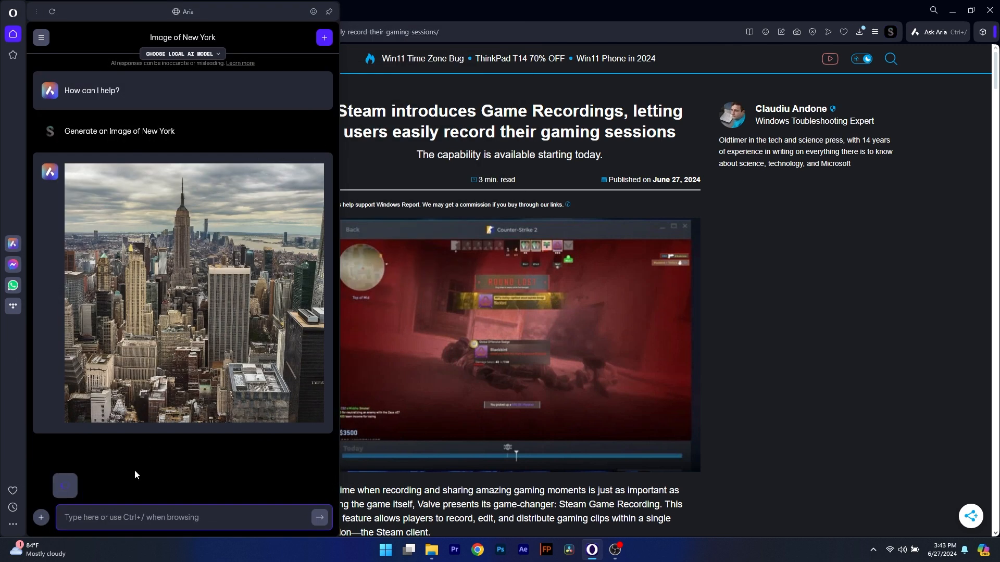
{"action": "type", "text": "Tel"}
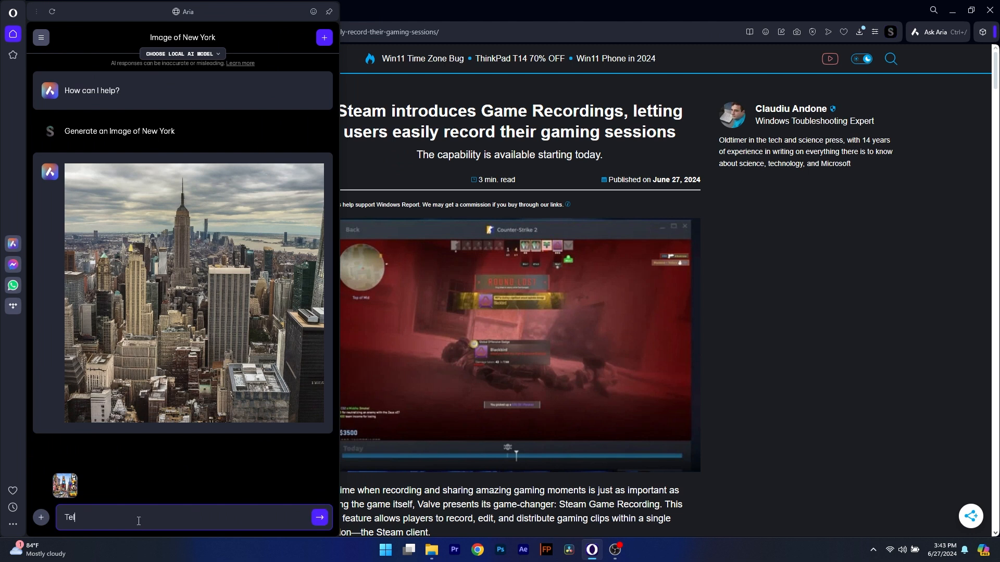
{"action": "left_click", "coordinate": [319, 517]}
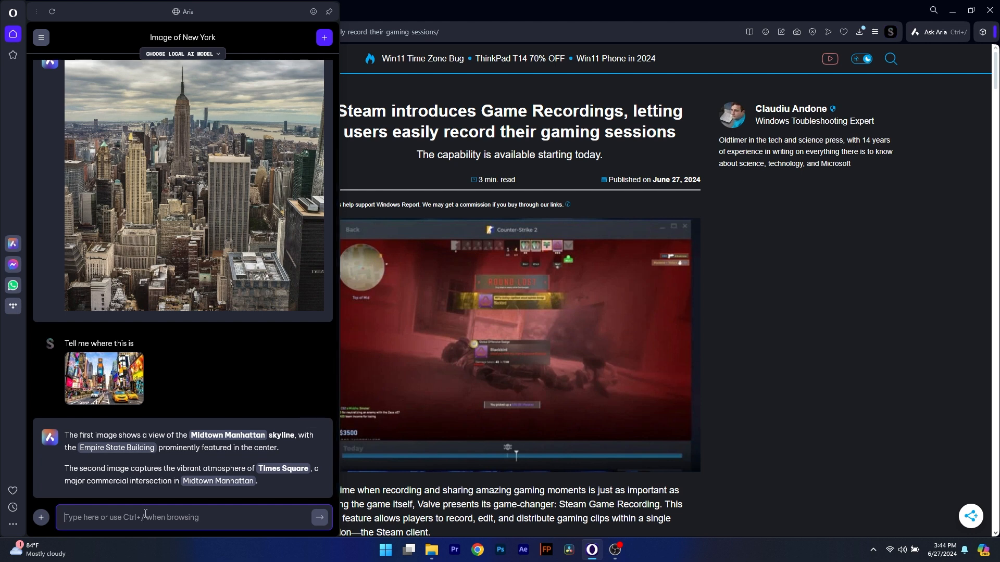
{"action": "mouse_move", "coordinate": [231, 365]}
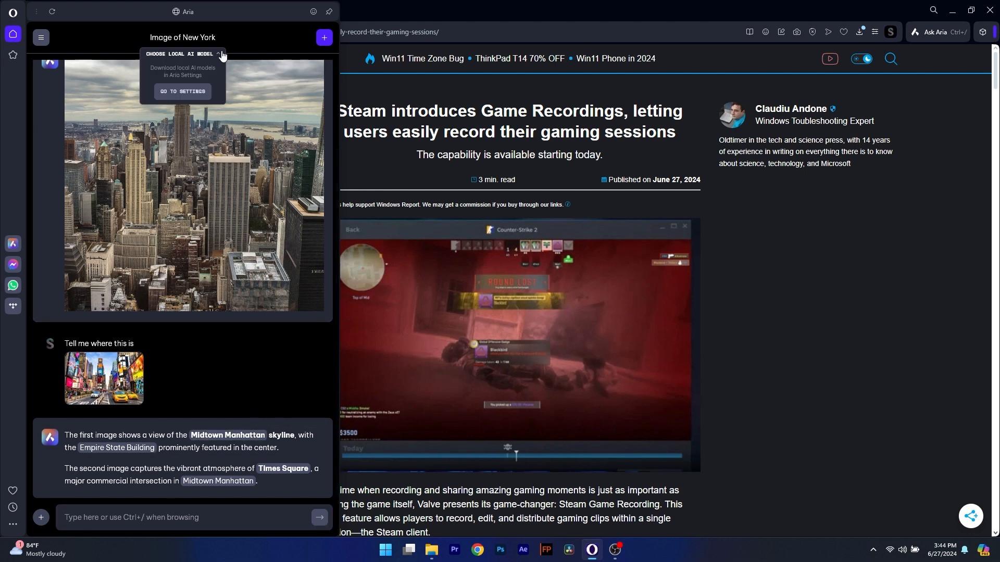
Open Aria's Local AI Models settings and scroll through the downloadable model list
{"action": "left_click", "coordinate": [181, 91]}
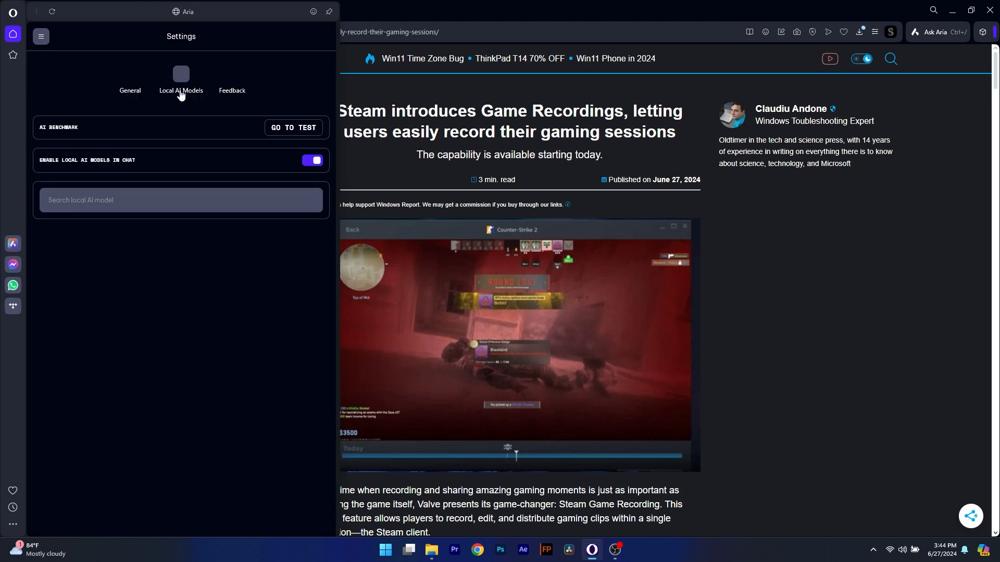
{"action": "left_click", "coordinate": [181, 200]}
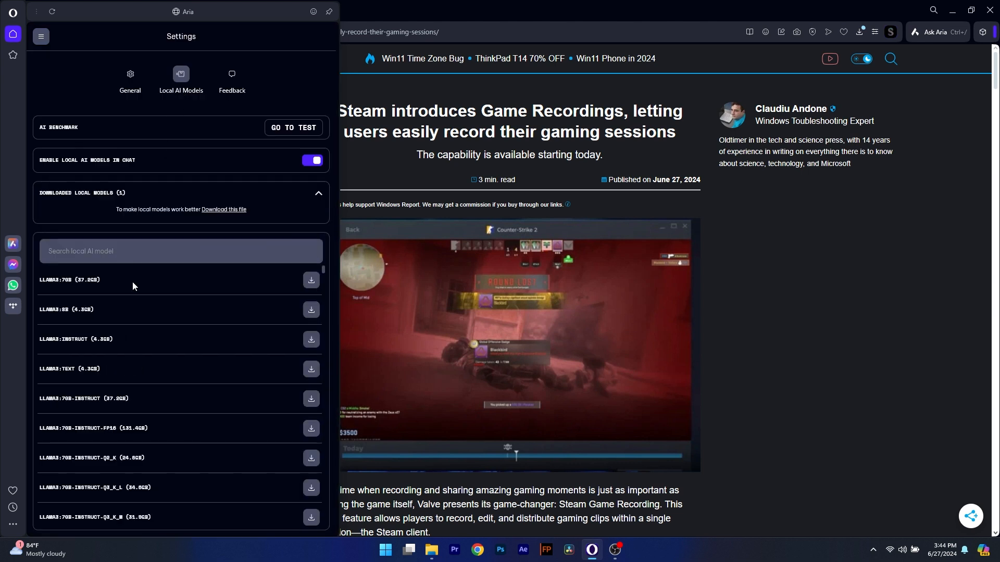
{"action": "scroll", "scroll_direction": "down", "scroll_amount": 3}
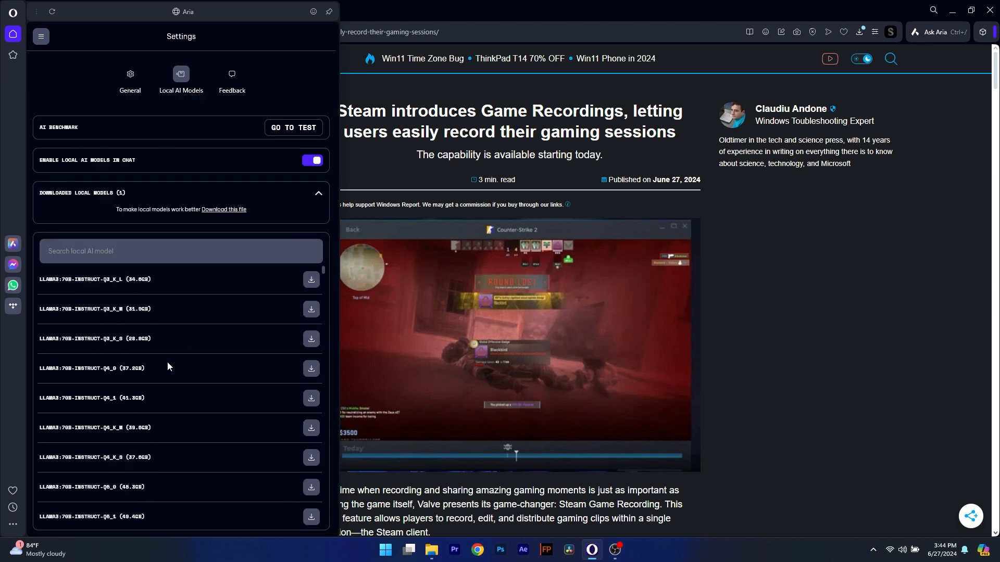
{"action": "scroll", "scroll_direction": "down", "scroll_amount": 3}
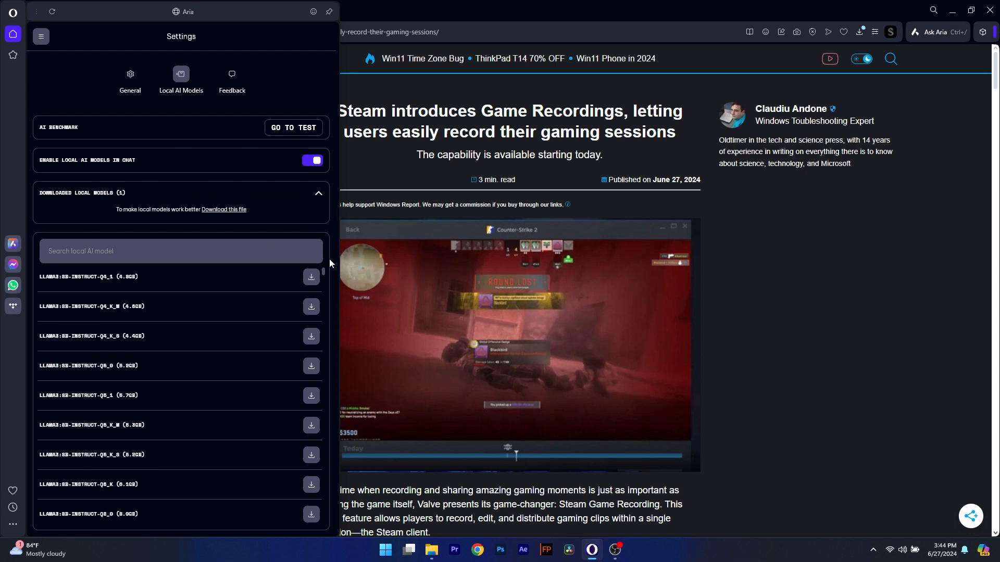
{"action": "scroll", "scroll_direction": "down", "scroll_amount": 3}
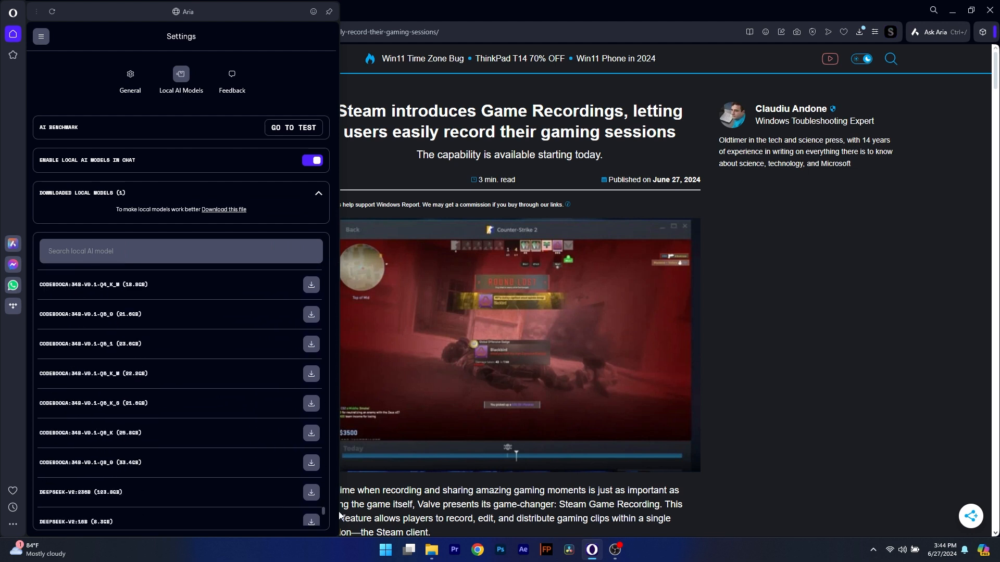
{"action": "scroll", "scroll_direction": "down", "scroll_amount": 3}
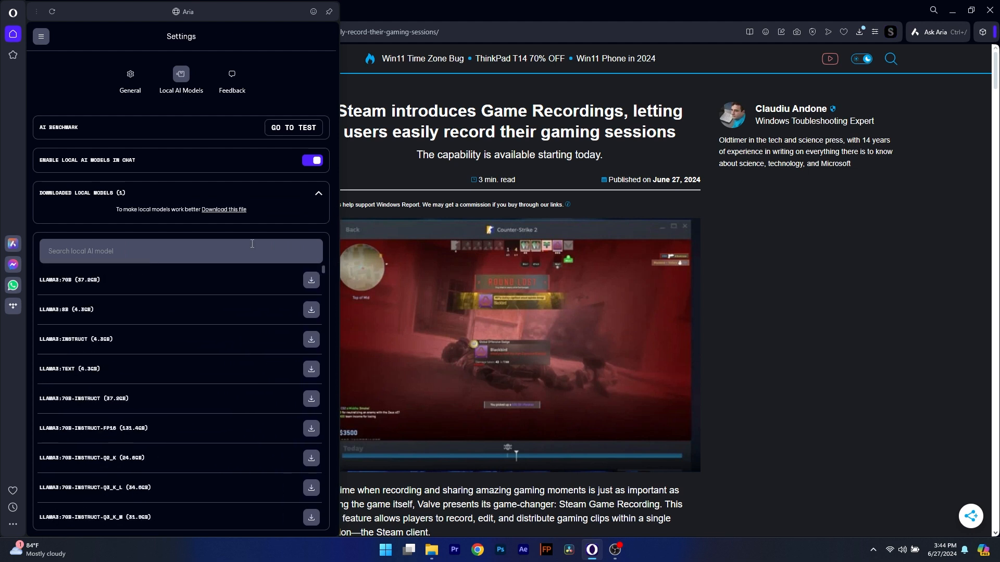
{"action": "mouse_move", "coordinate": [127, 228]}
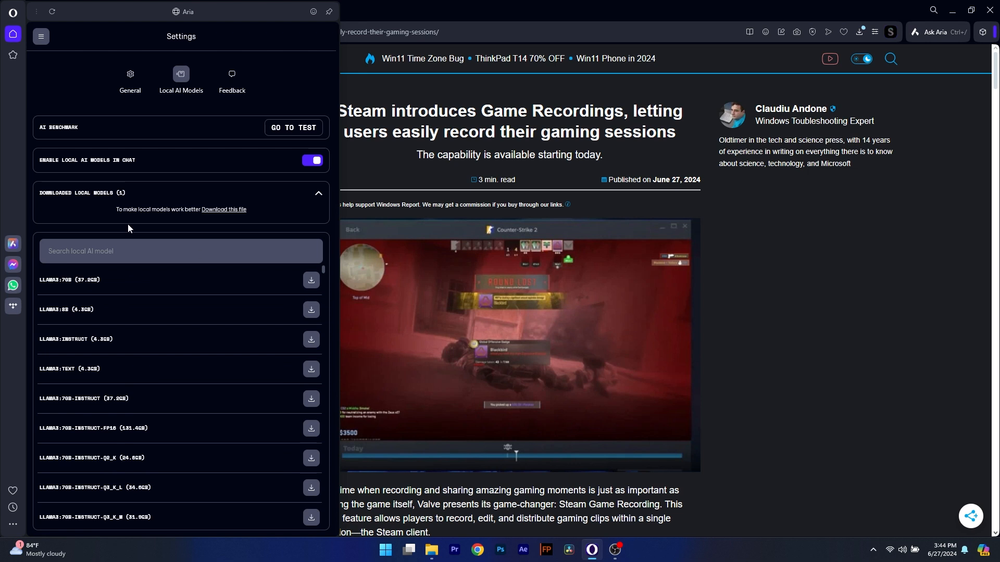
{"action": "mouse_move", "coordinate": [147, 312]}
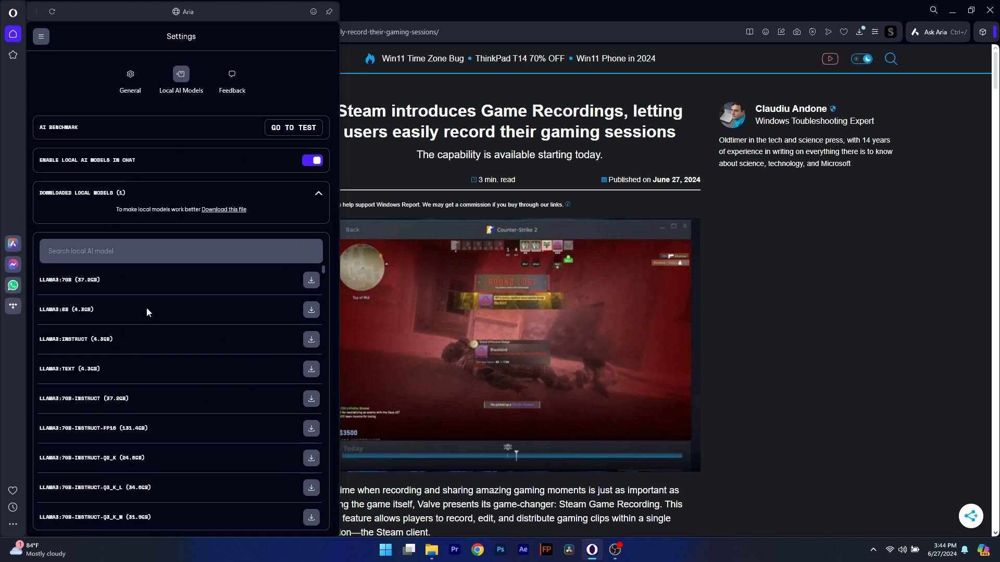
{"action": "mouse_move", "coordinate": [275, 146]}
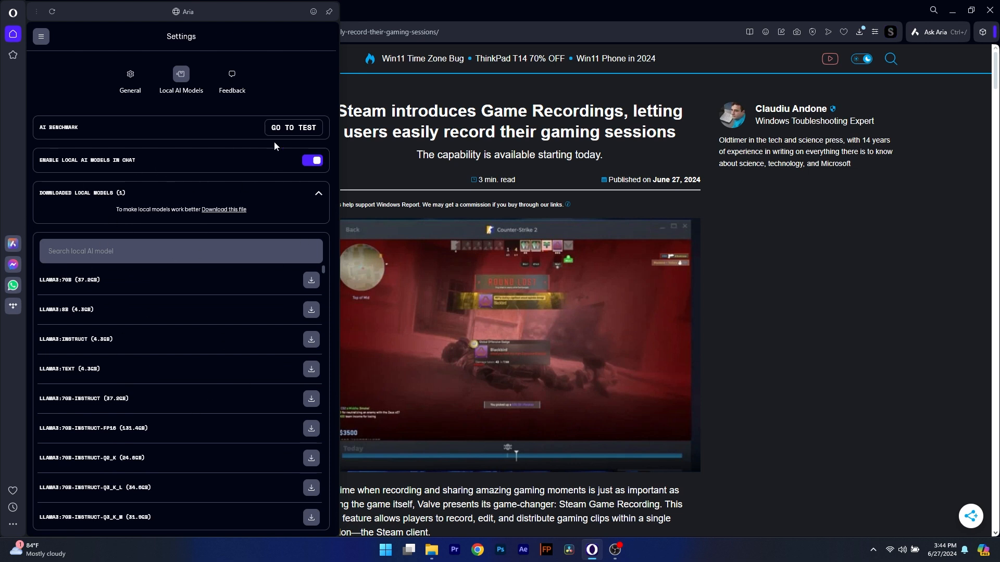
Open the devicetest.ai AI readiness benchmark page, then close its tab
{"action": "left_click", "coordinate": [293, 127]}
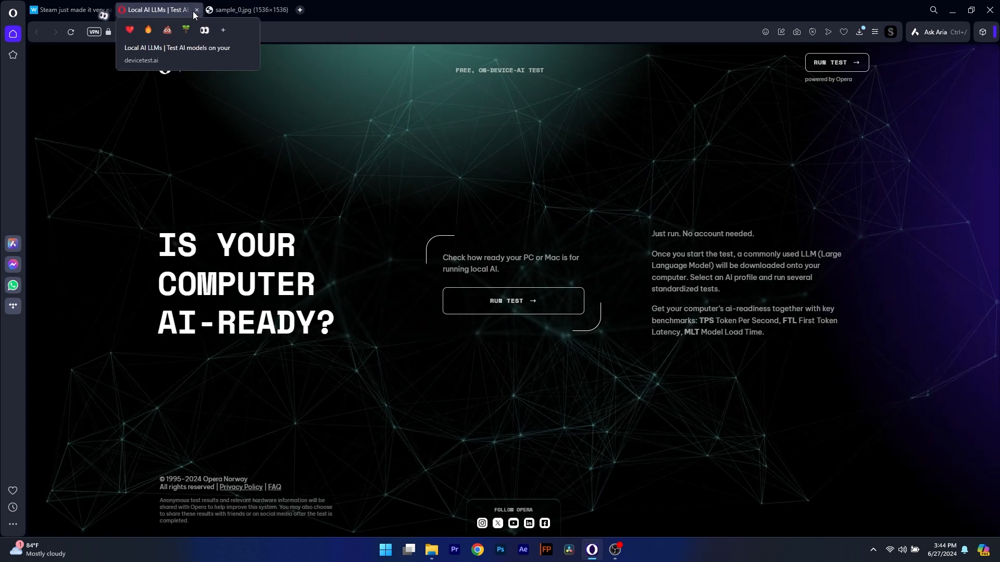
{"action": "mouse_move", "coordinate": [197, 14]}
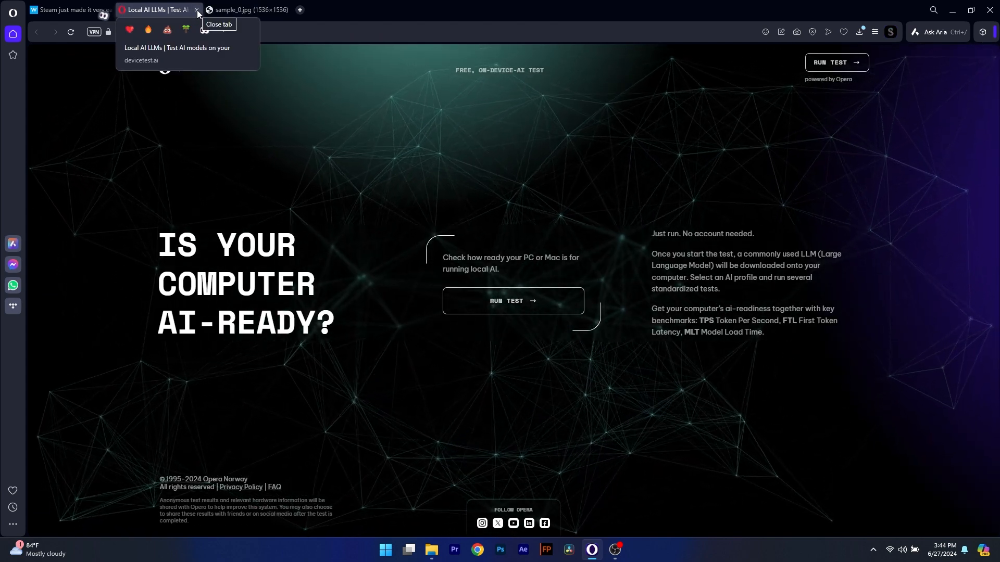
{"action": "left_click", "coordinate": [197, 11]}
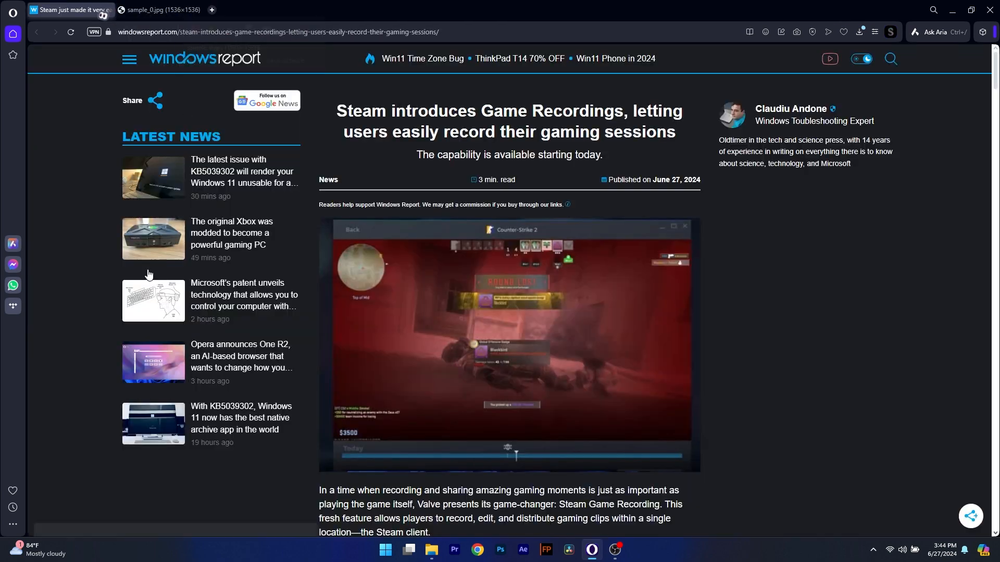